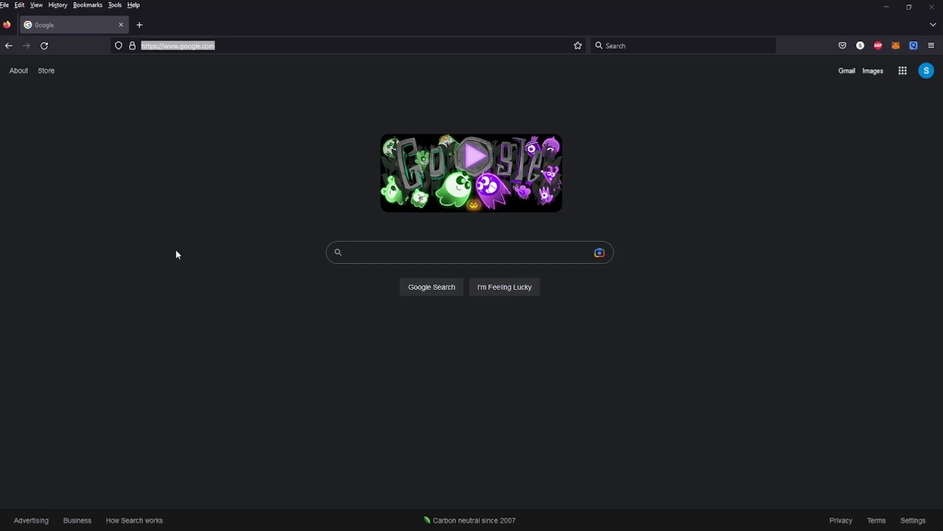
pyautogui.moveTo(283, 120)
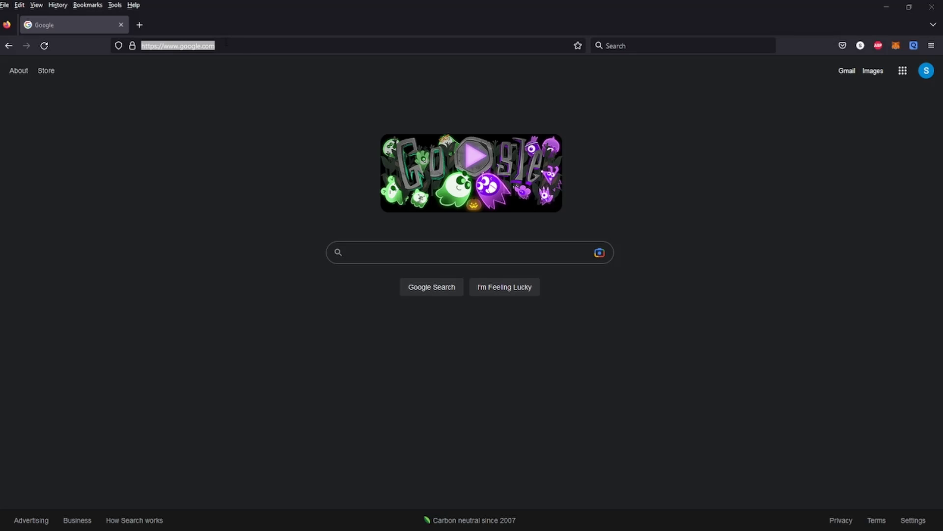
# - Enter readyplayer.me in the Firefox address bar to load the site
pyautogui.click(177, 45)
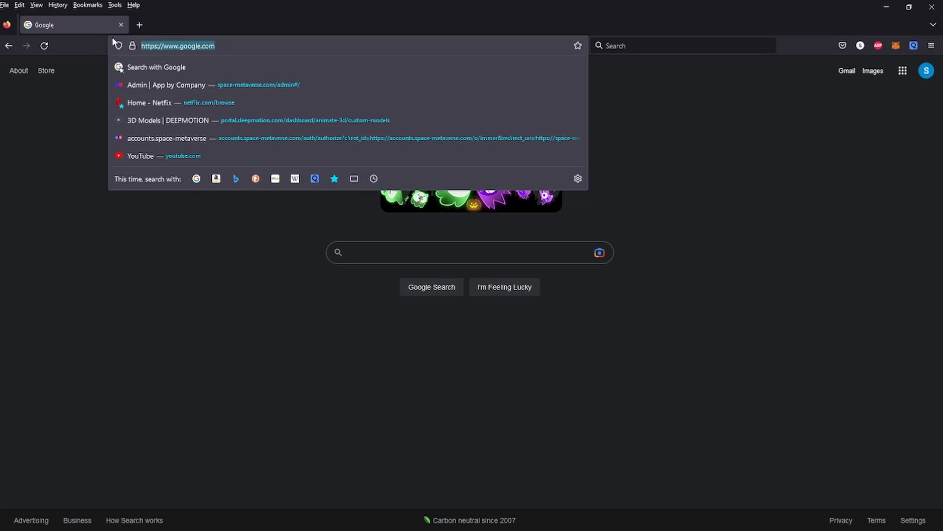
pyautogui.write('readyplayer.me')
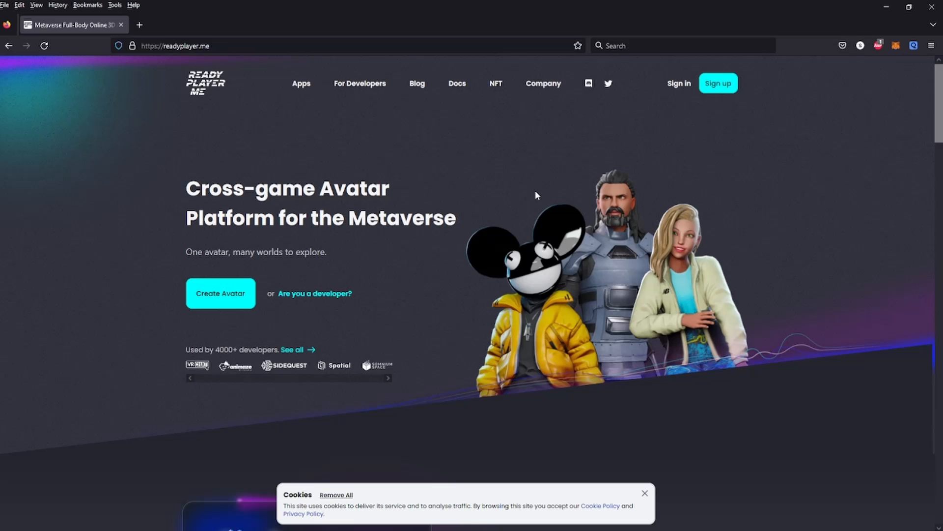
pyautogui.moveTo(221, 300)
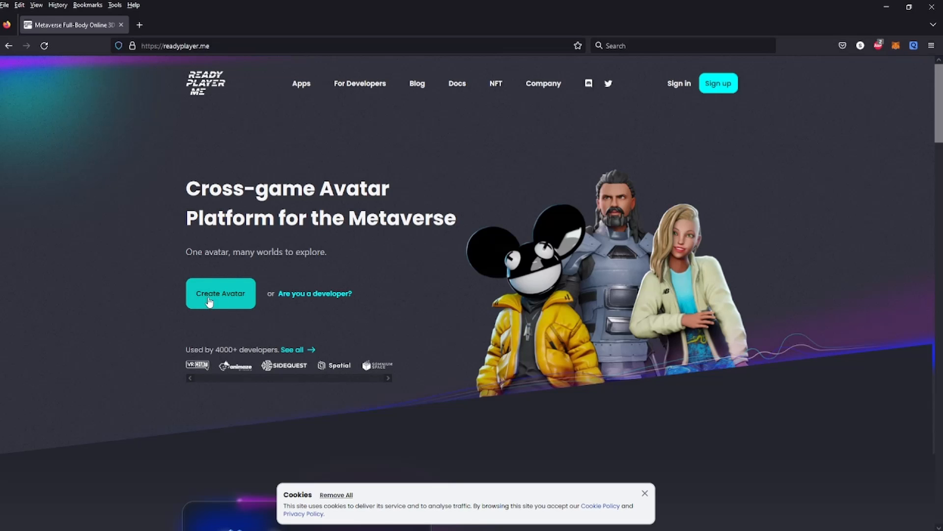
# - Start Create Avatar and choose a body type to reach Step 2 Photo
pyautogui.click(220, 293)
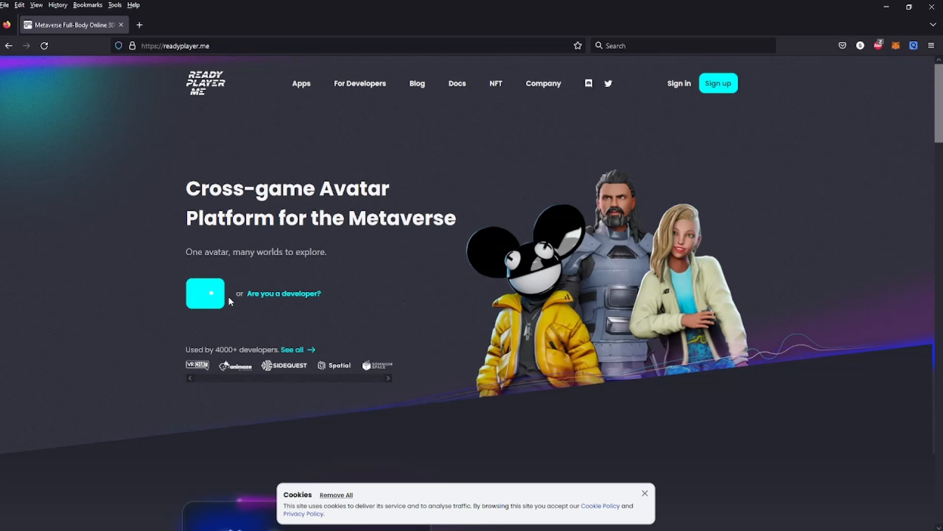
pyautogui.click(205, 294)
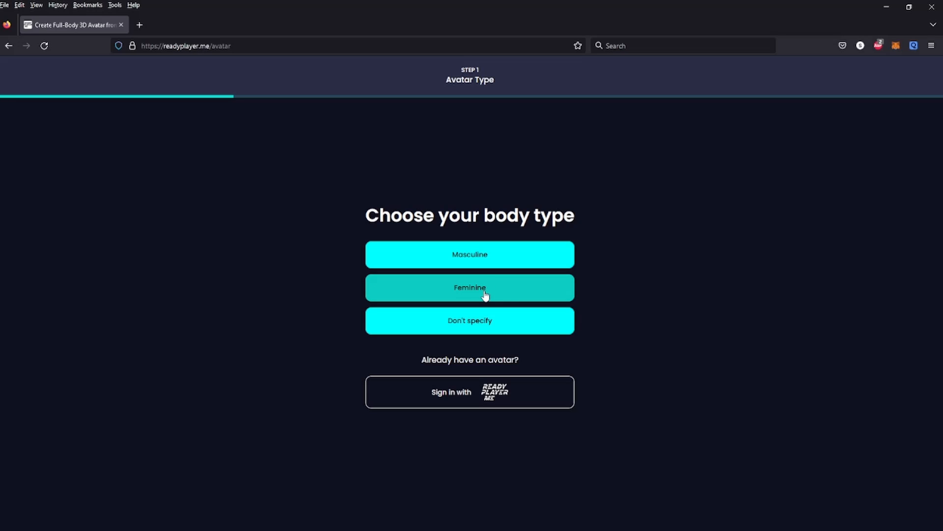
pyautogui.moveTo(504, 368)
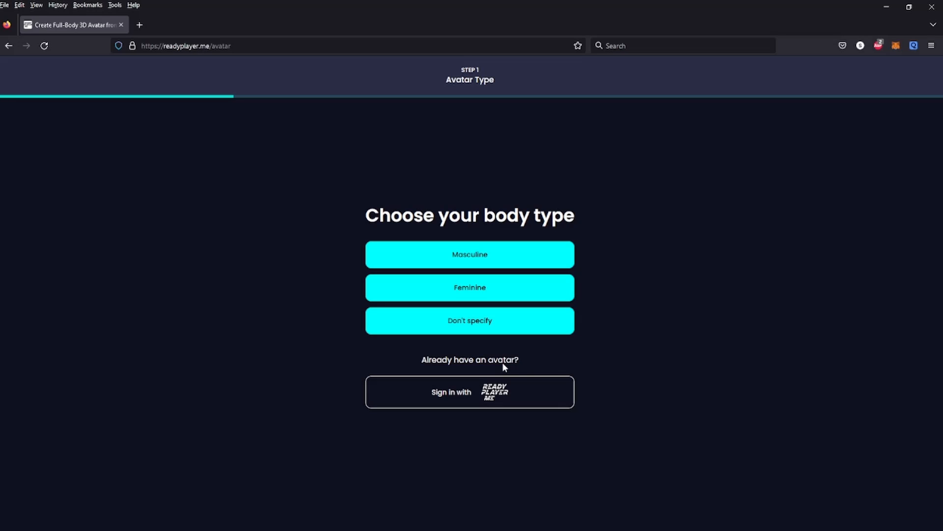
pyautogui.moveTo(524, 391)
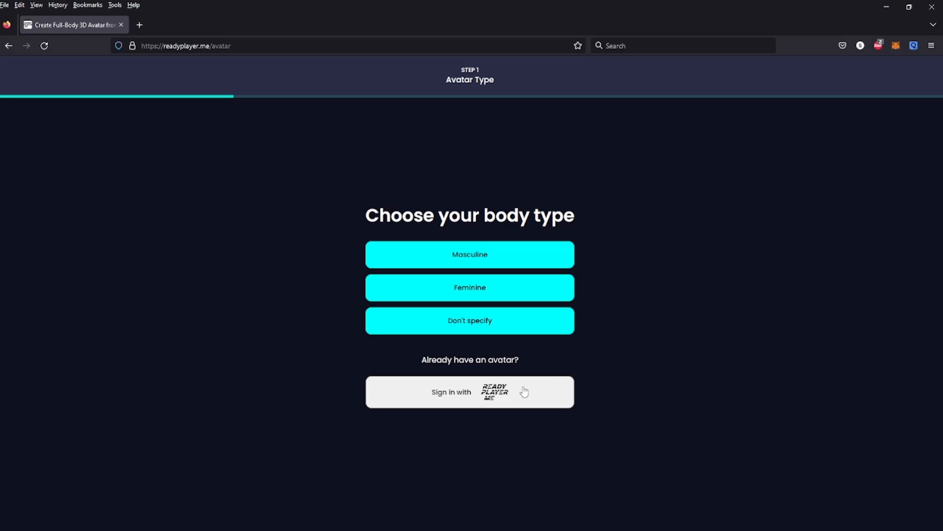
pyautogui.click(469, 254)
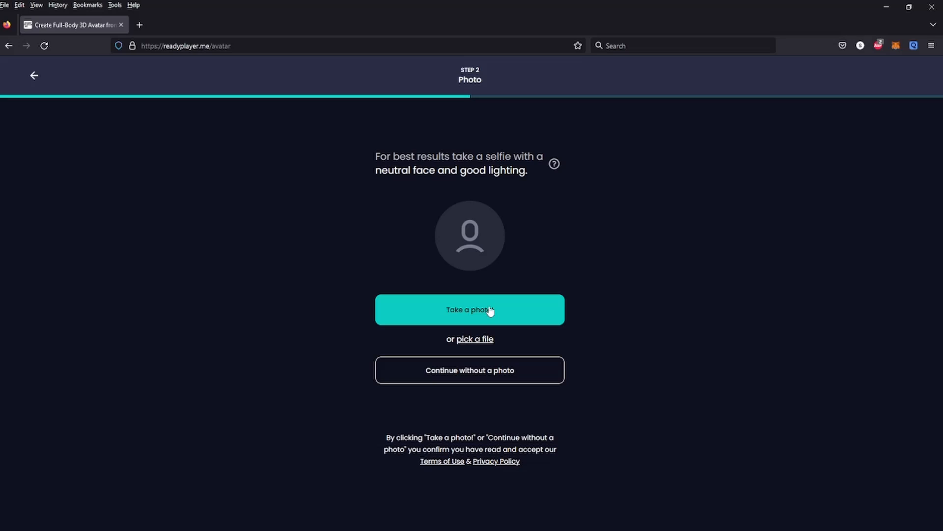
pyautogui.moveTo(500, 317)
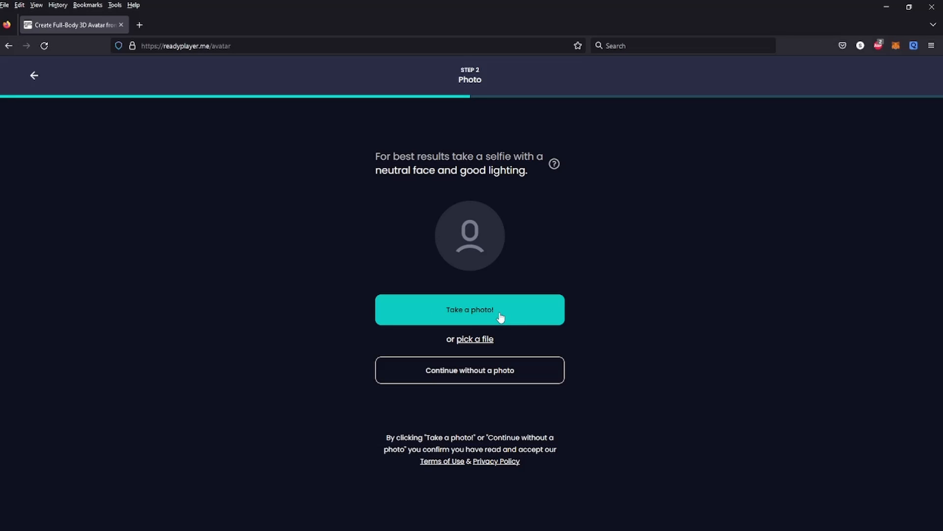
pyautogui.moveTo(480, 342)
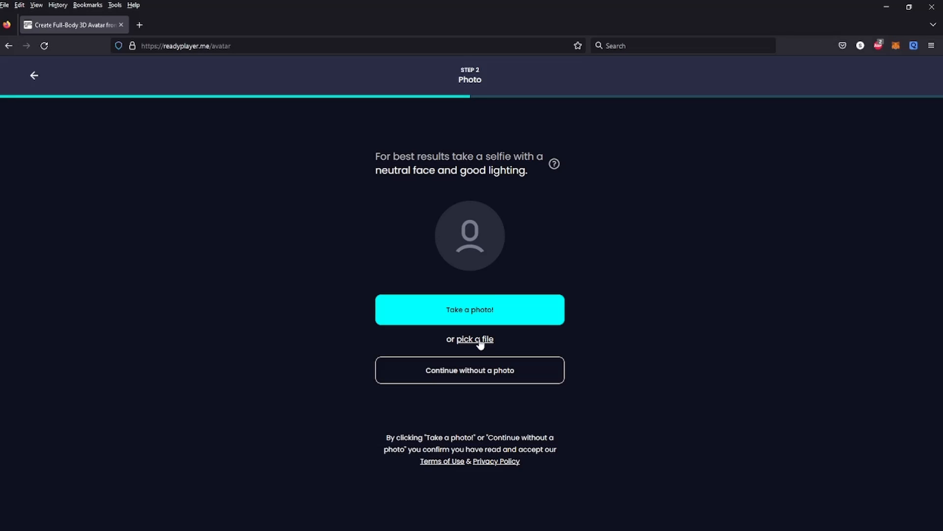
pyautogui.moveTo(478, 252)
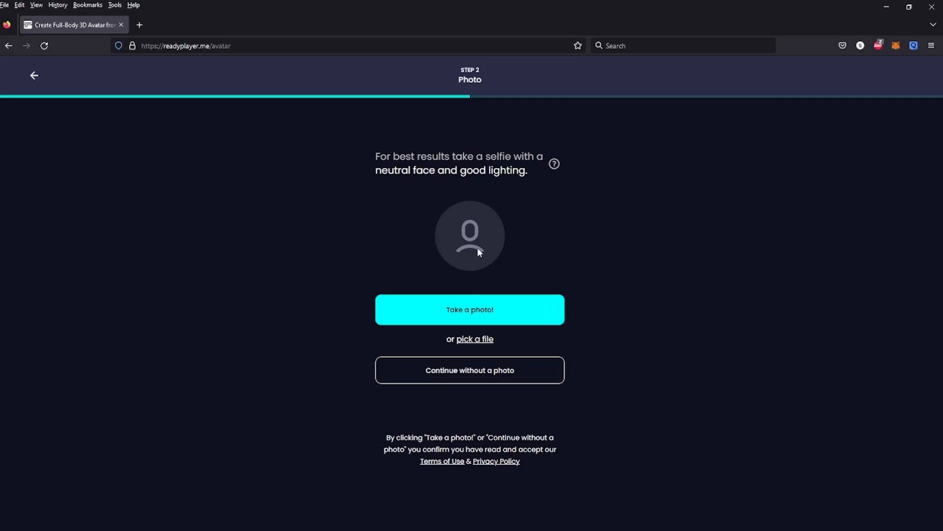
pyautogui.moveTo(478, 343)
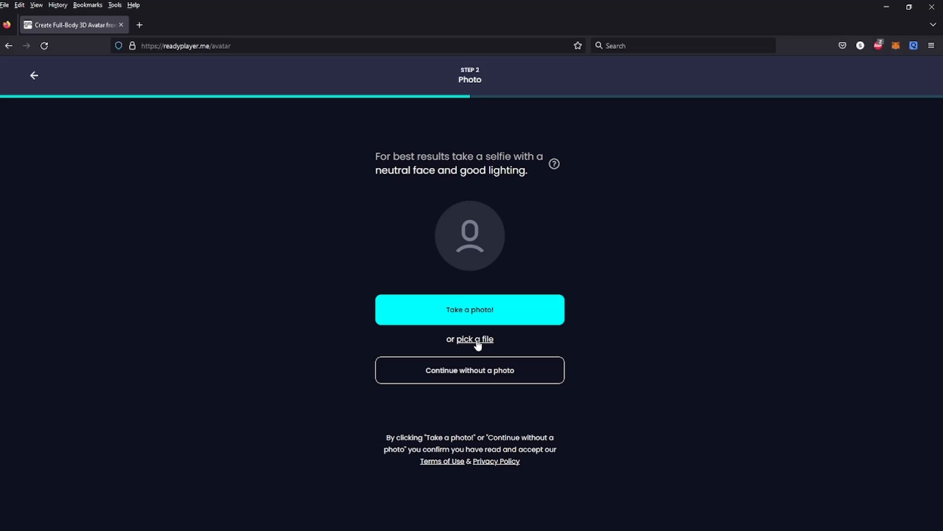
# - Upload a face photo from file and accept it to generate the avatar
pyautogui.click(474, 339)
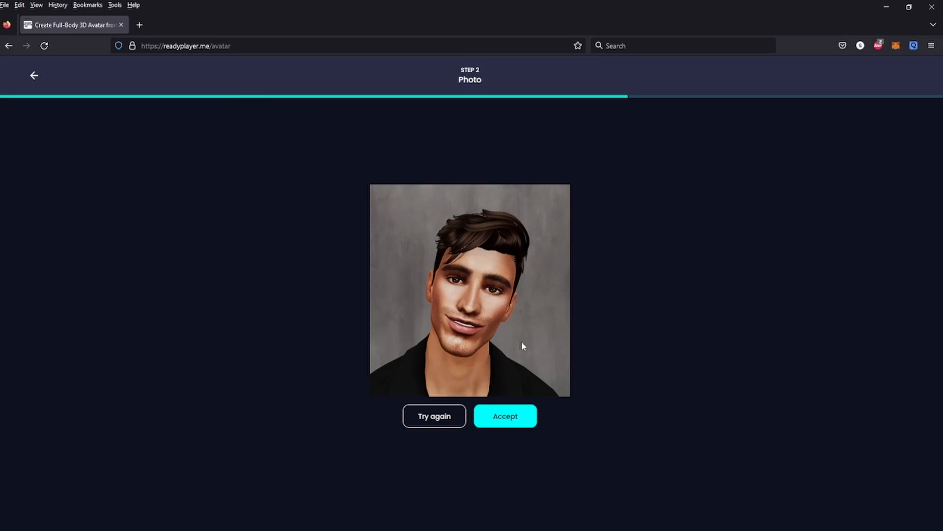
pyautogui.moveTo(532, 329)
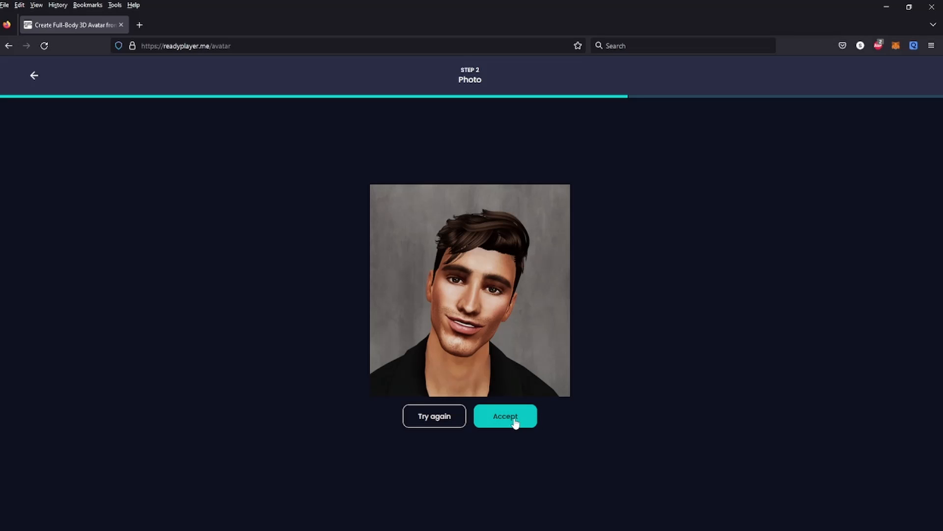
pyautogui.click(505, 416)
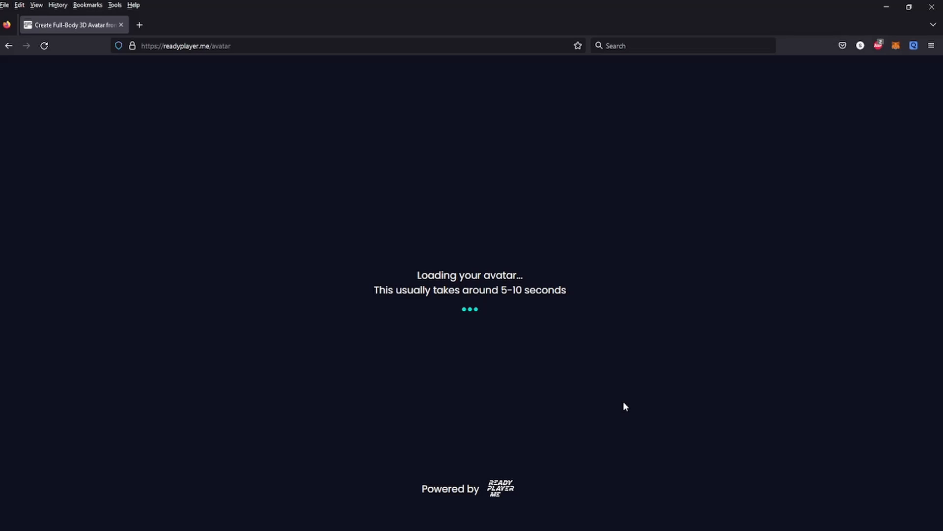
pyautogui.moveTo(564, 265)
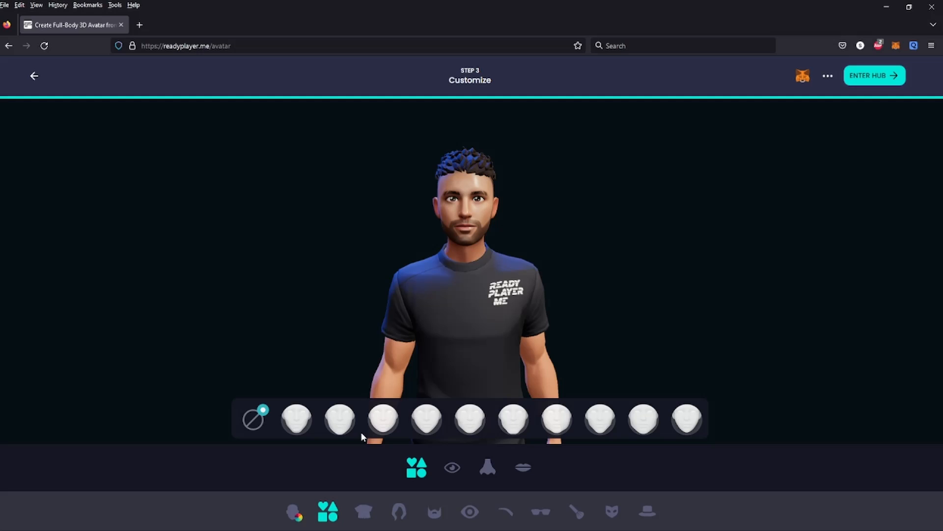
pyautogui.moveTo(265, 426)
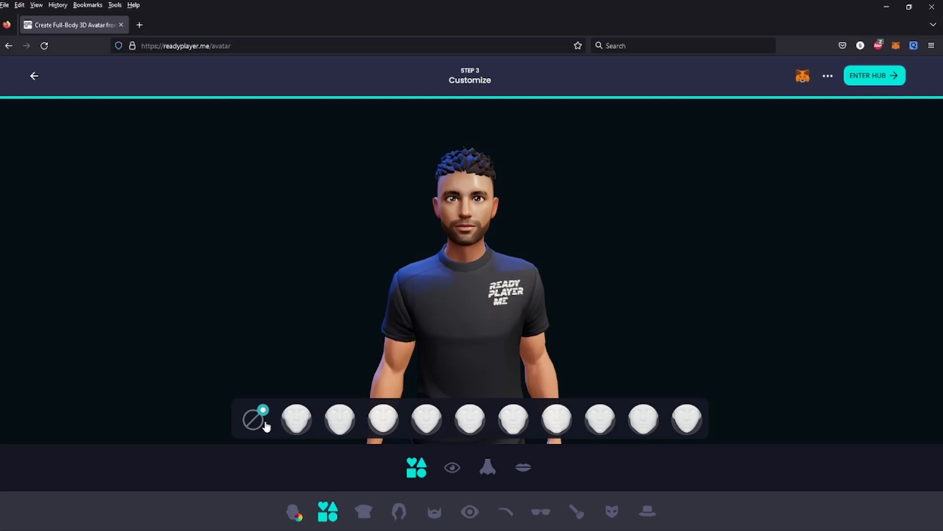
pyautogui.moveTo(523, 468)
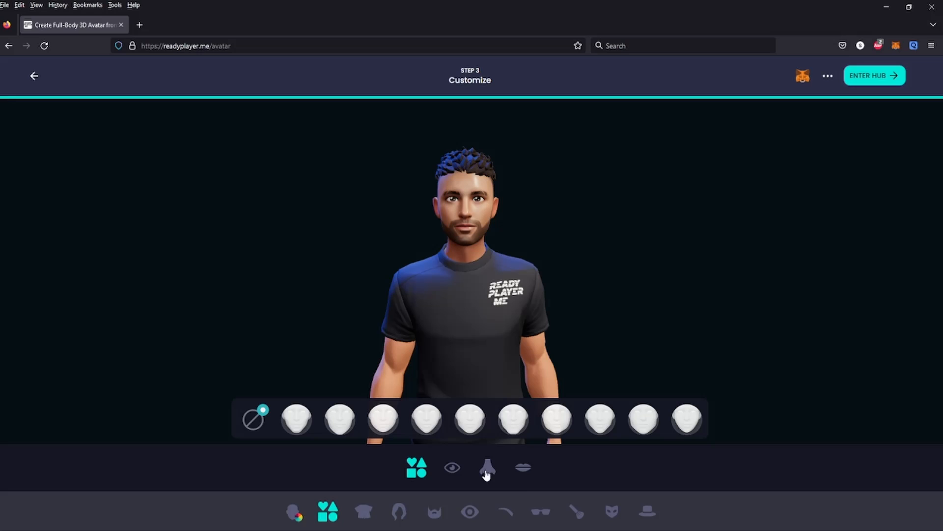
pyautogui.moveTo(329, 497)
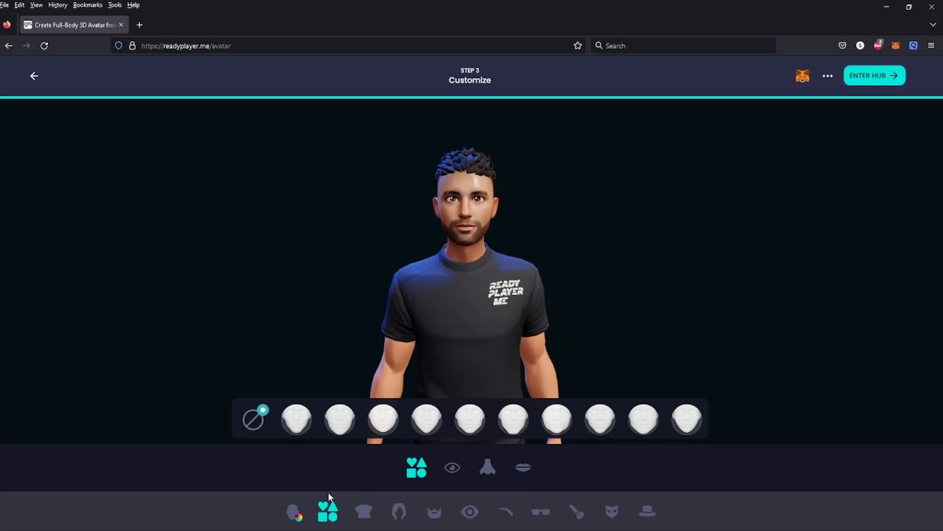
pyautogui.moveTo(400, 495)
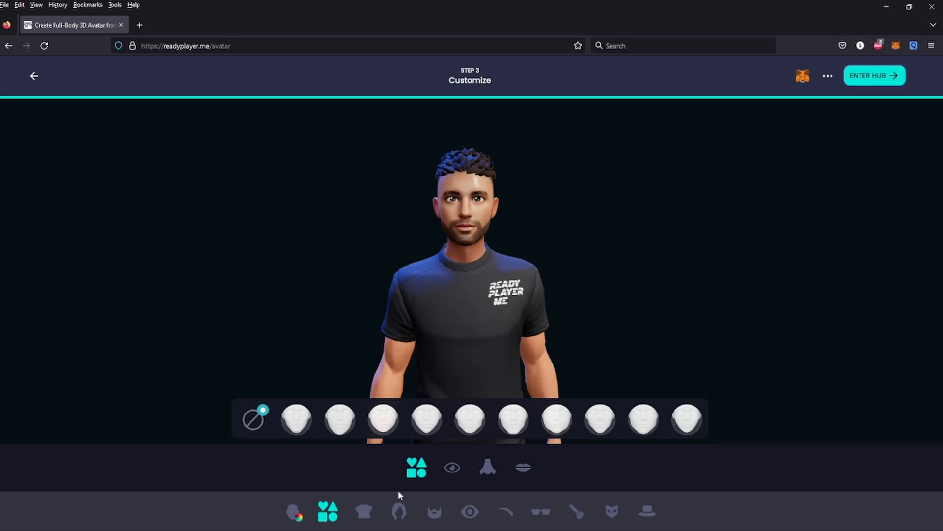
pyautogui.moveTo(370, 517)
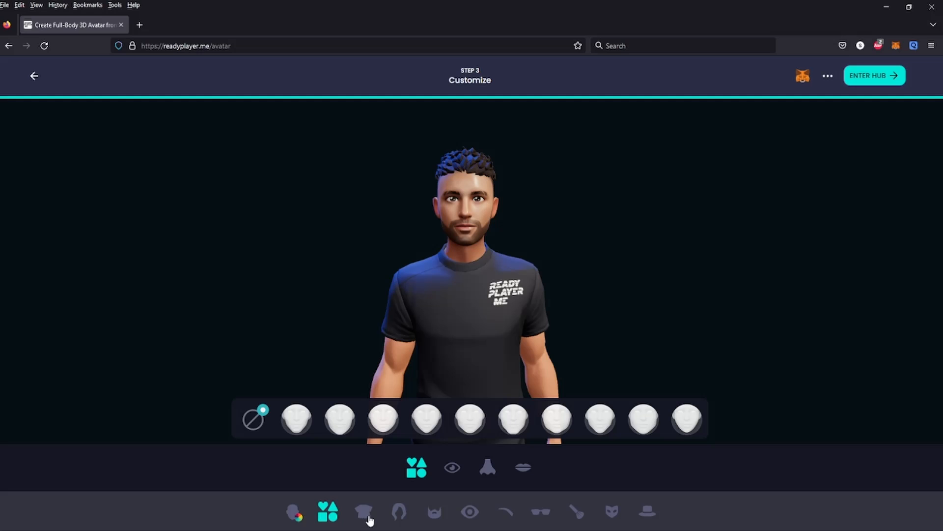
pyautogui.moveTo(335, 517)
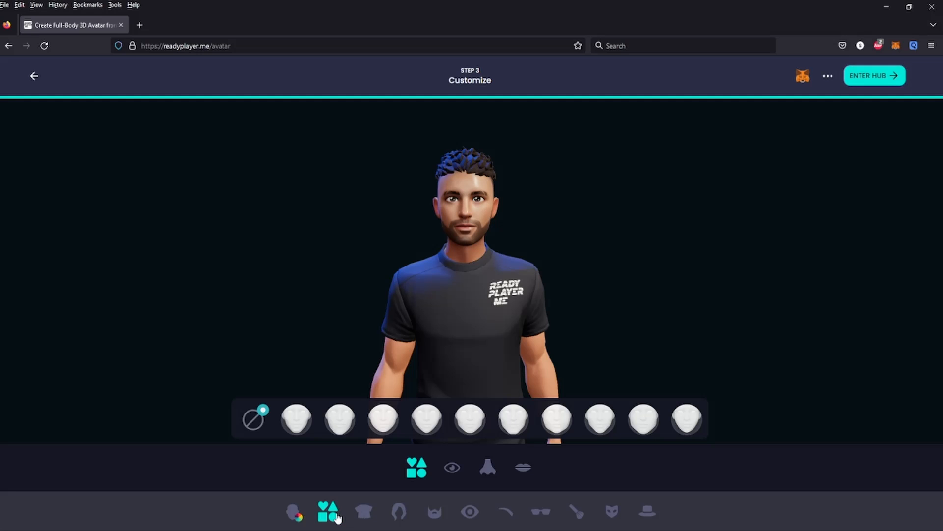
pyautogui.moveTo(295, 513)
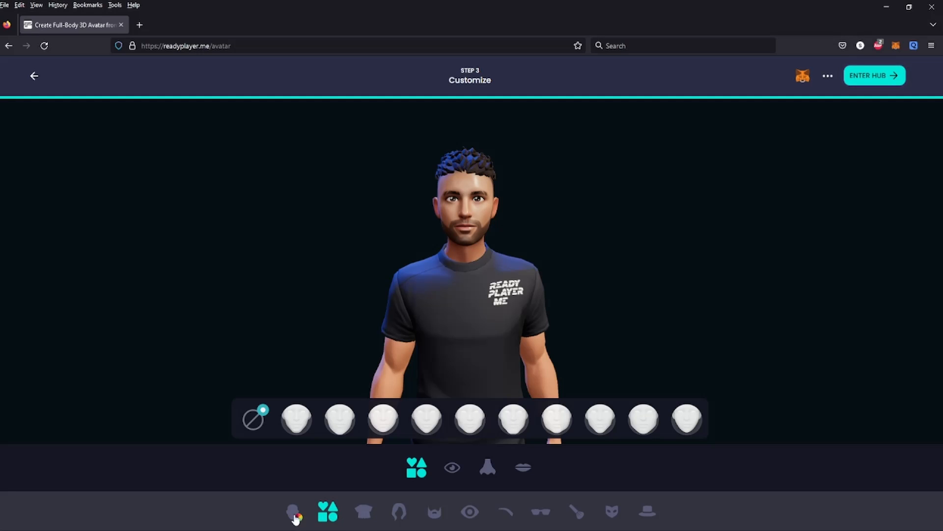
# - Browse the skin tone and face shape options, then show the outfit category
pyautogui.click(294, 512)
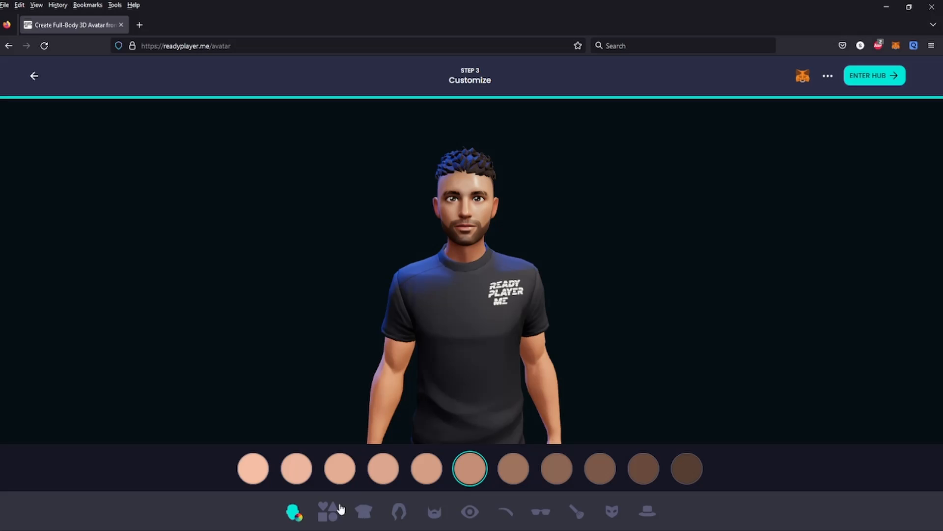
pyautogui.moveTo(324, 519)
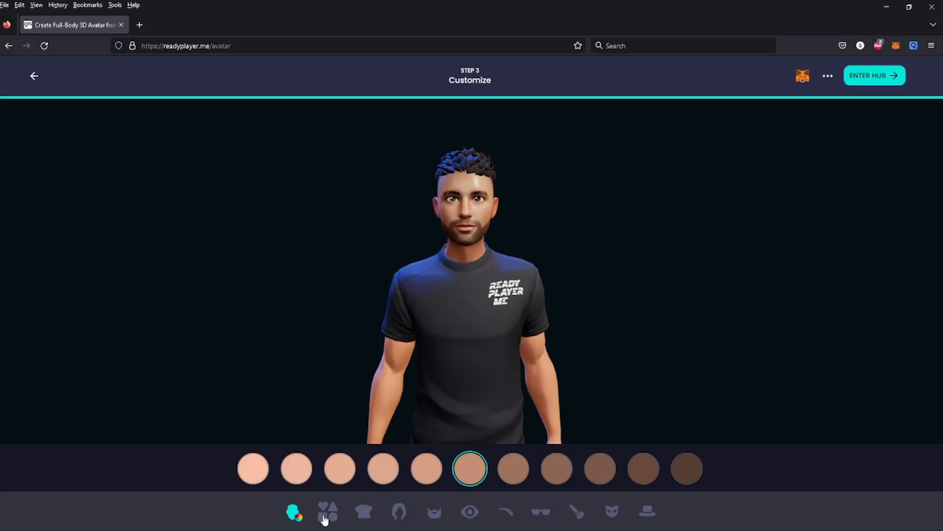
pyautogui.click(328, 511)
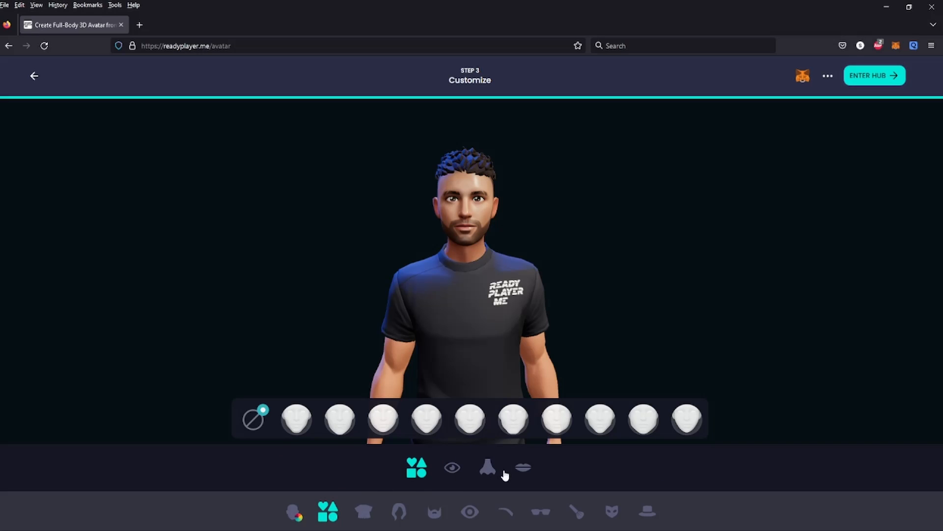
pyautogui.click(362, 512)
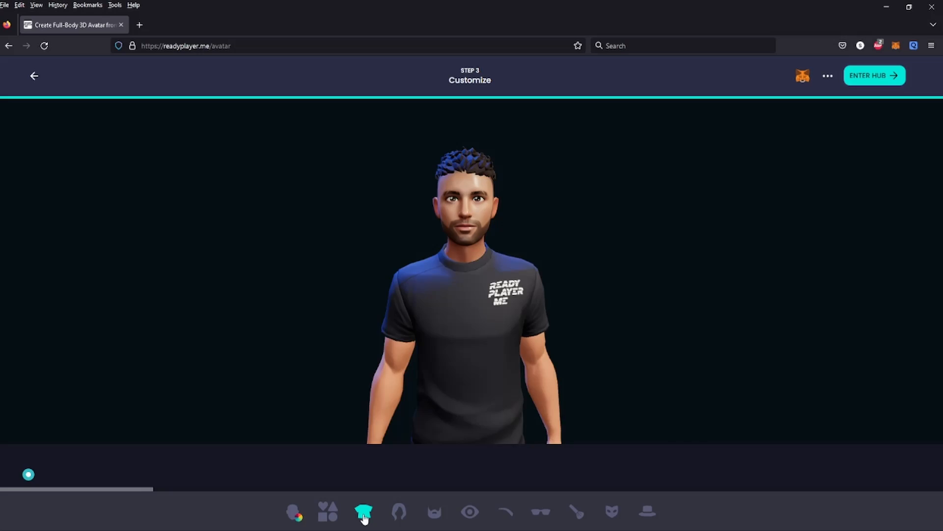
# - Try the white t-shirt, then wear the purple jacket with orange trousers
pyautogui.click(364, 511)
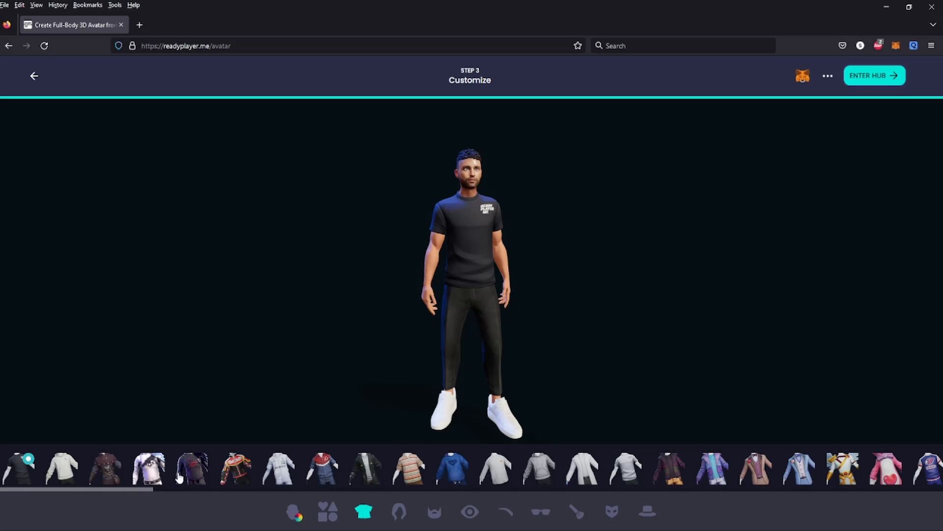
pyautogui.click(64, 468)
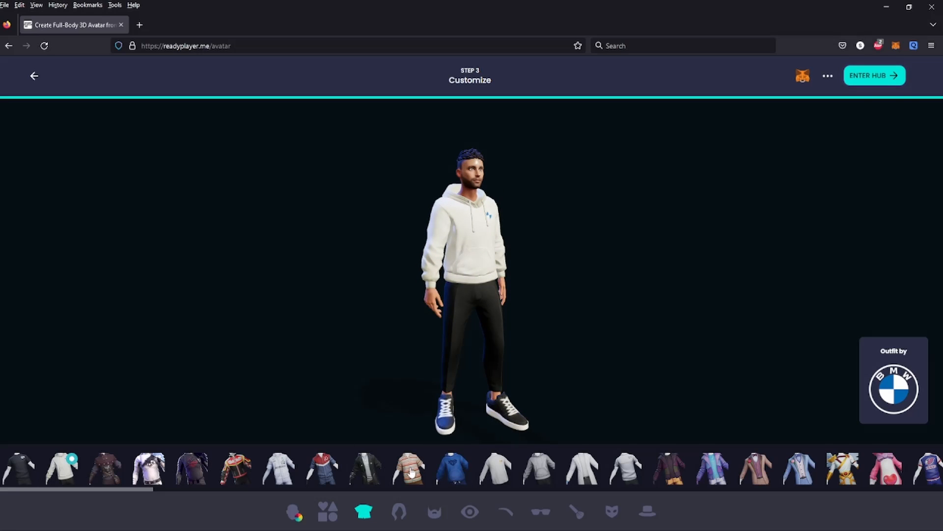
pyautogui.moveTo(529, 481)
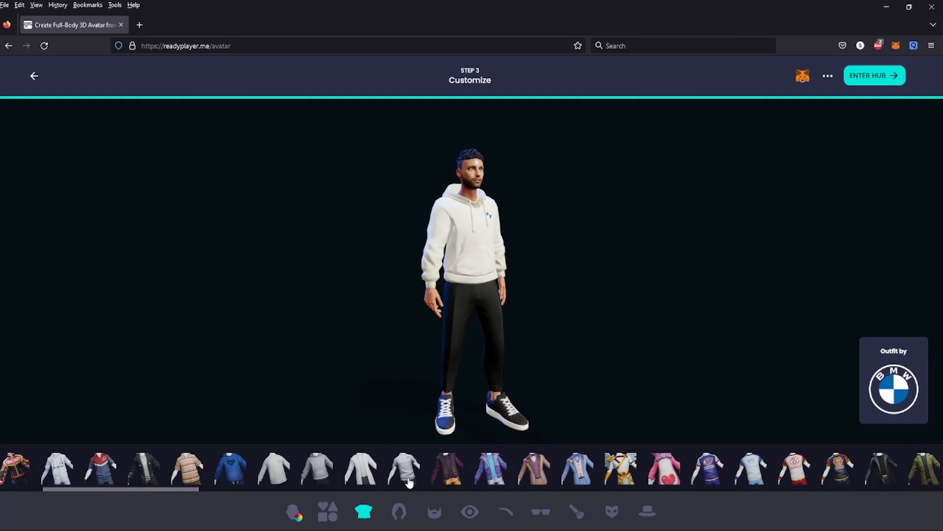
pyautogui.click(409, 467)
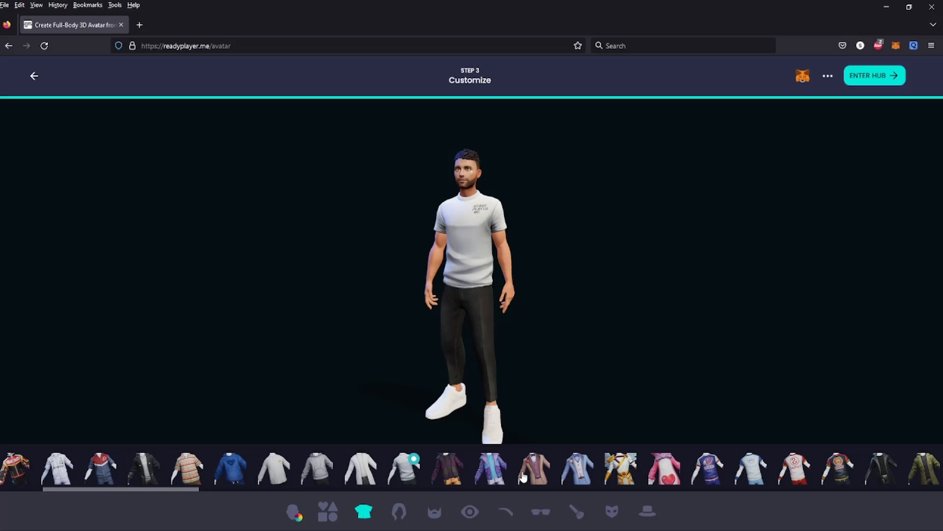
pyautogui.click(447, 468)
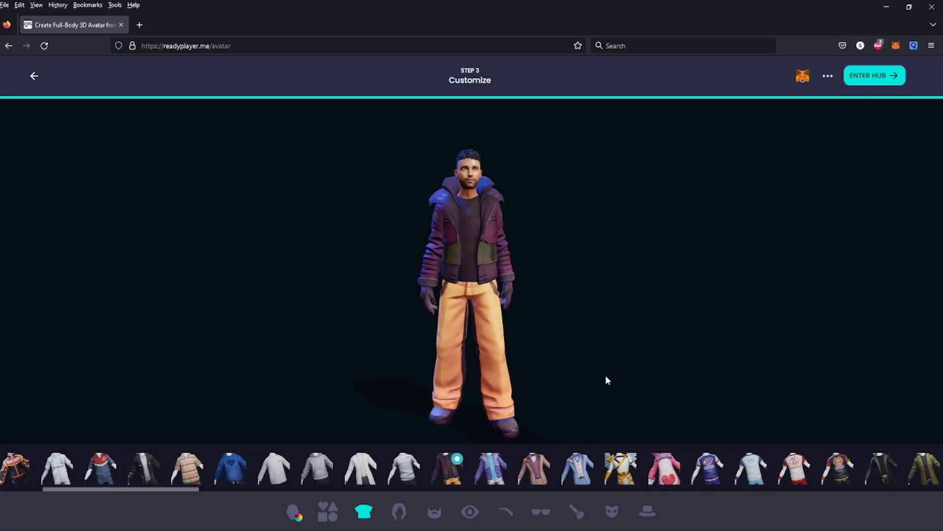
pyautogui.moveTo(268, 319)
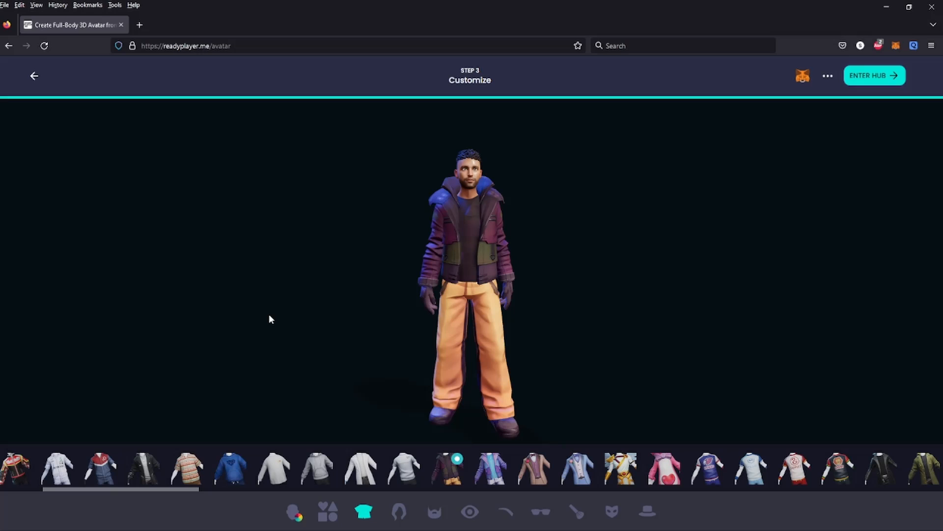
pyautogui.moveTo(434, 512)
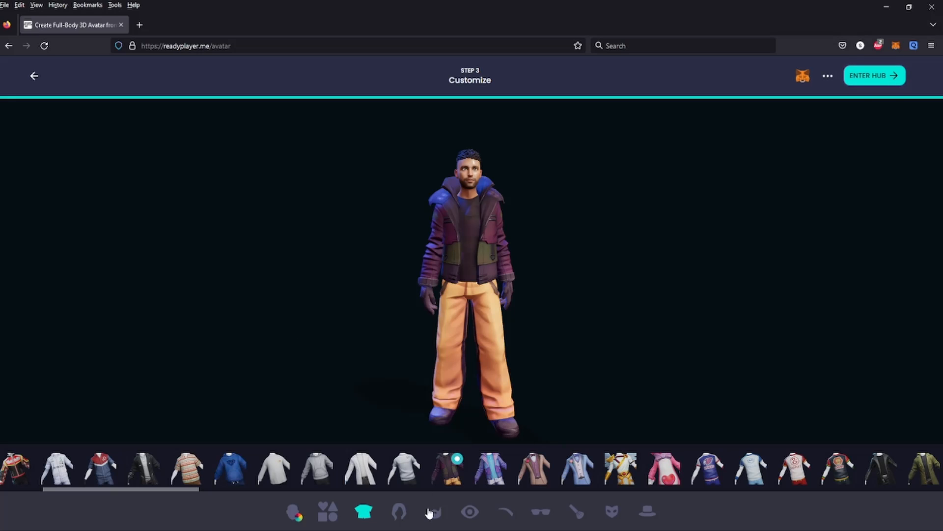
# - Try a swept-back hairstyle, then pick a longer dark style with parted fringe
pyautogui.click(400, 512)
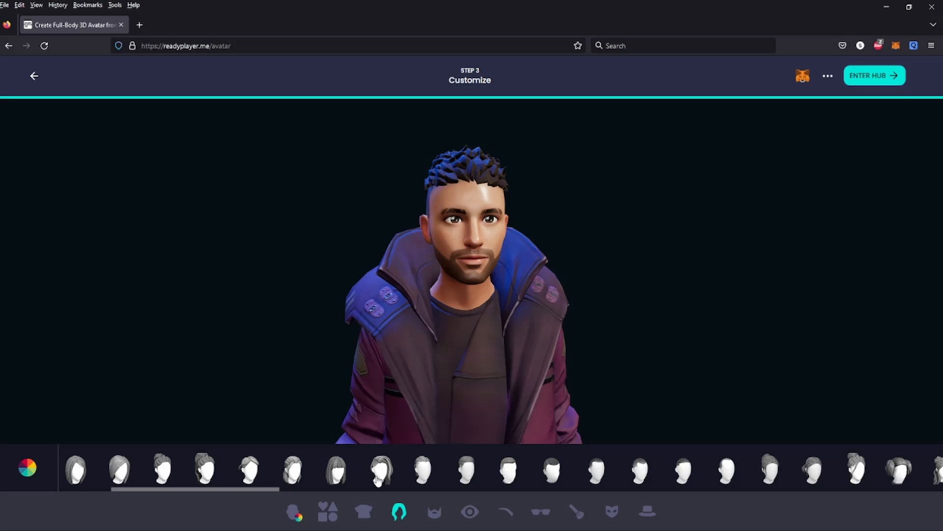
pyautogui.hscroll(3)
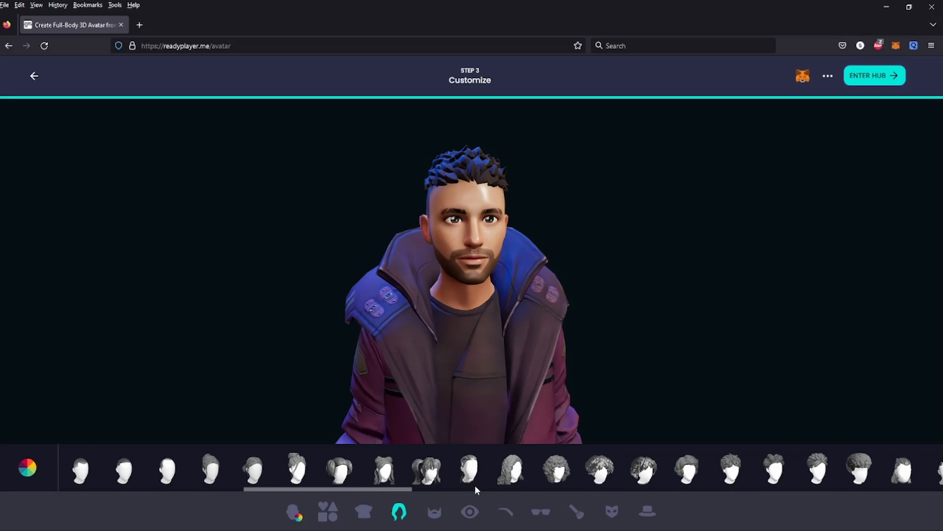
pyautogui.hscroll(-3)
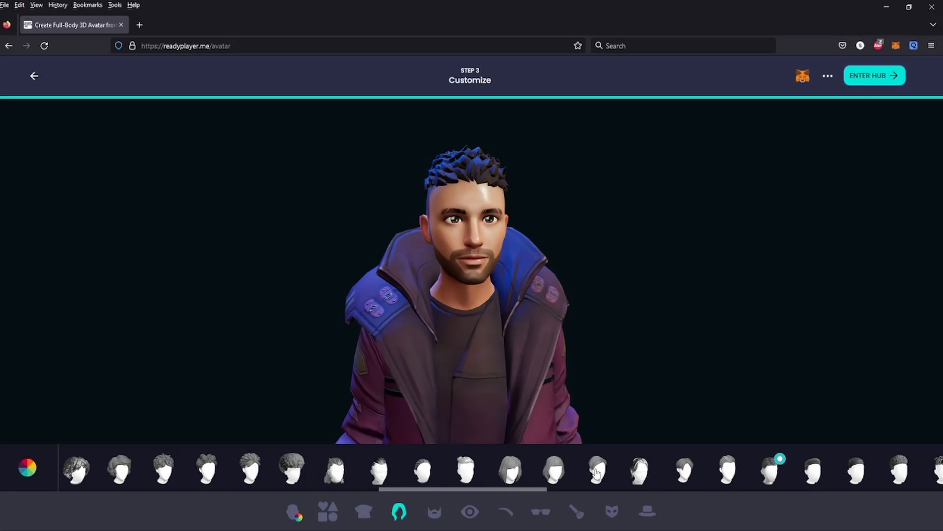
pyautogui.click(597, 468)
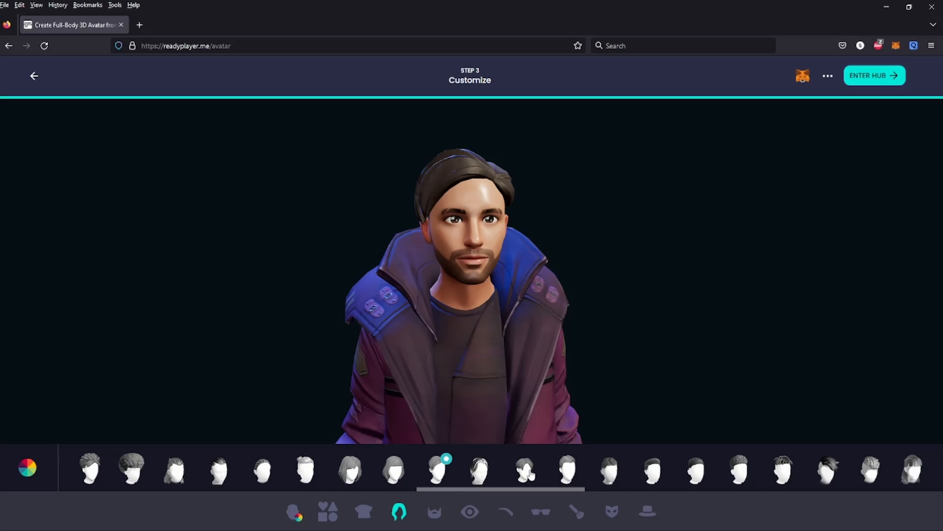
pyautogui.click(524, 468)
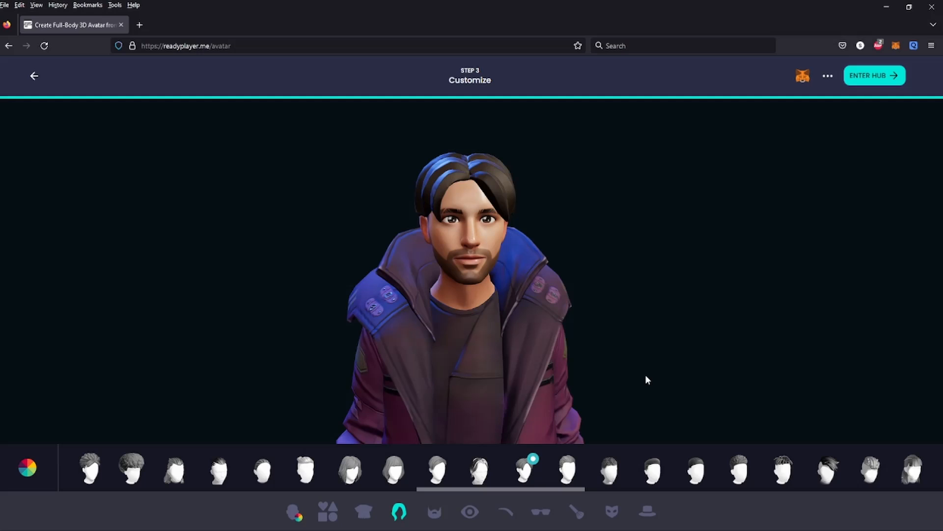
pyautogui.moveTo(590, 479)
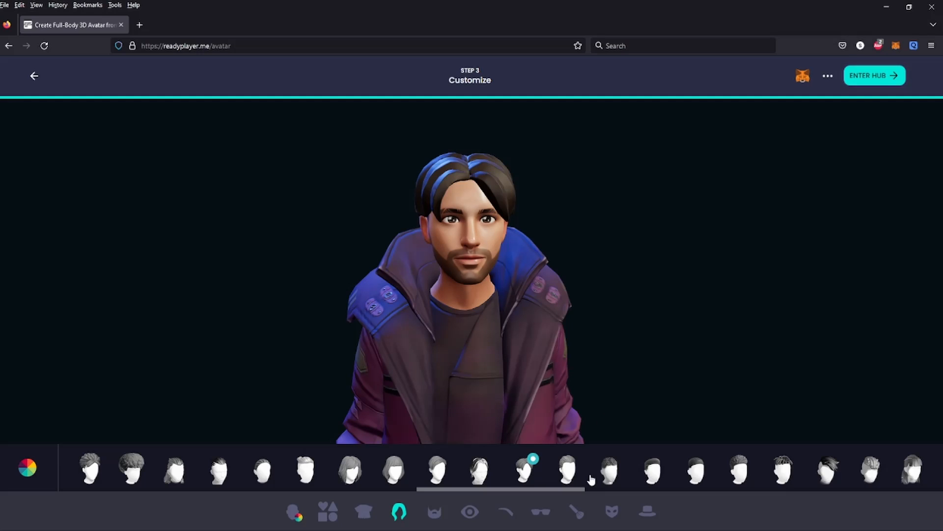
pyautogui.moveTo(608, 512)
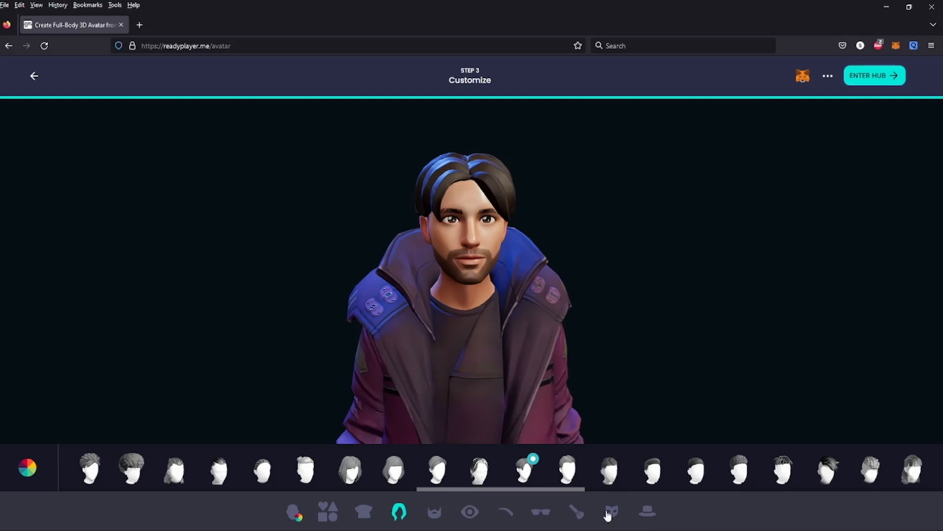
pyautogui.moveTo(312, 514)
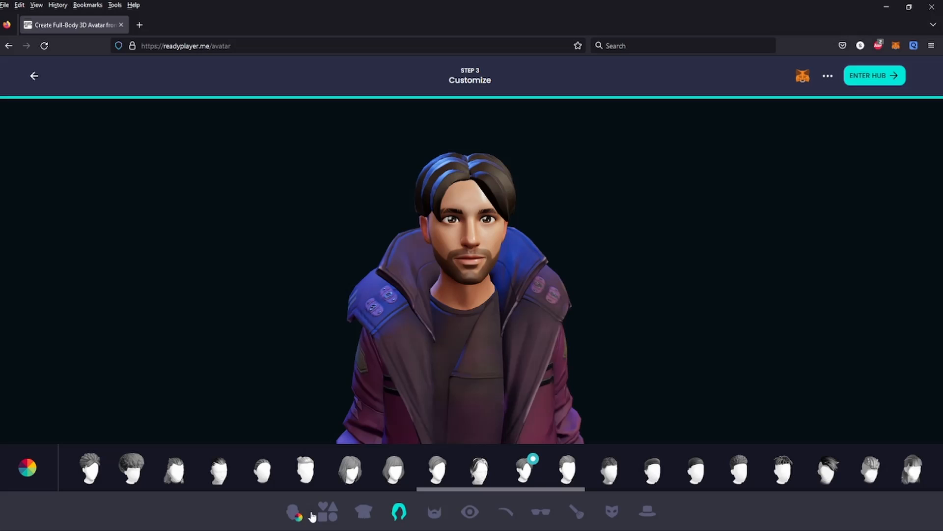
pyautogui.moveTo(598, 161)
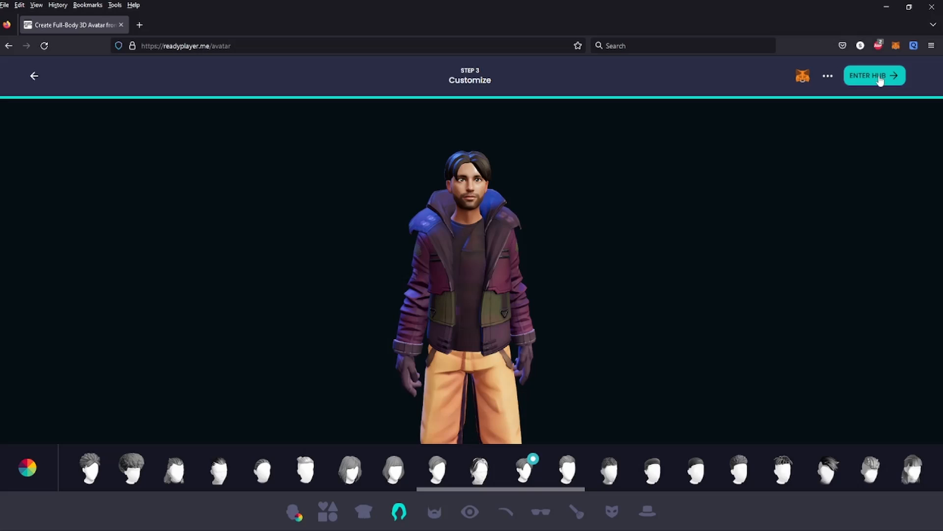
# - Enter the avatar hub and scroll the Connect with Apps & Games list
pyautogui.click(874, 75)
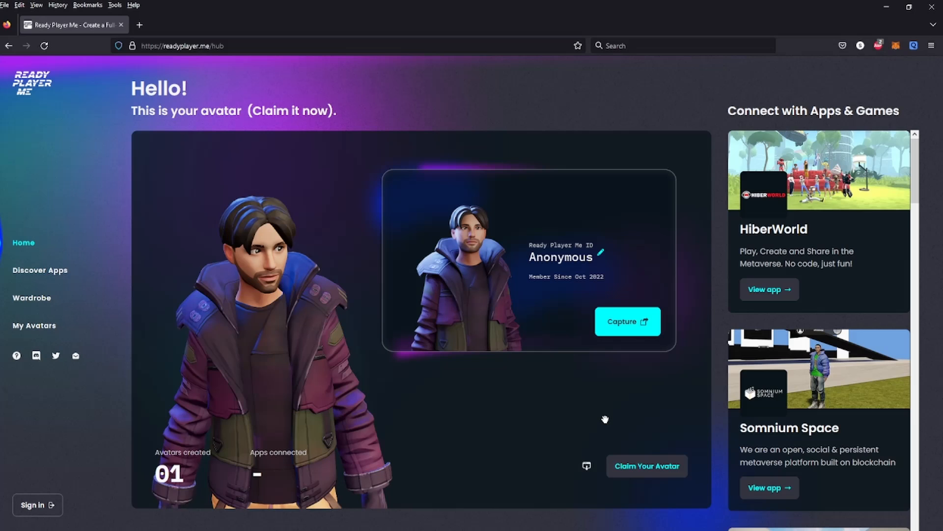
pyautogui.scroll(-3)
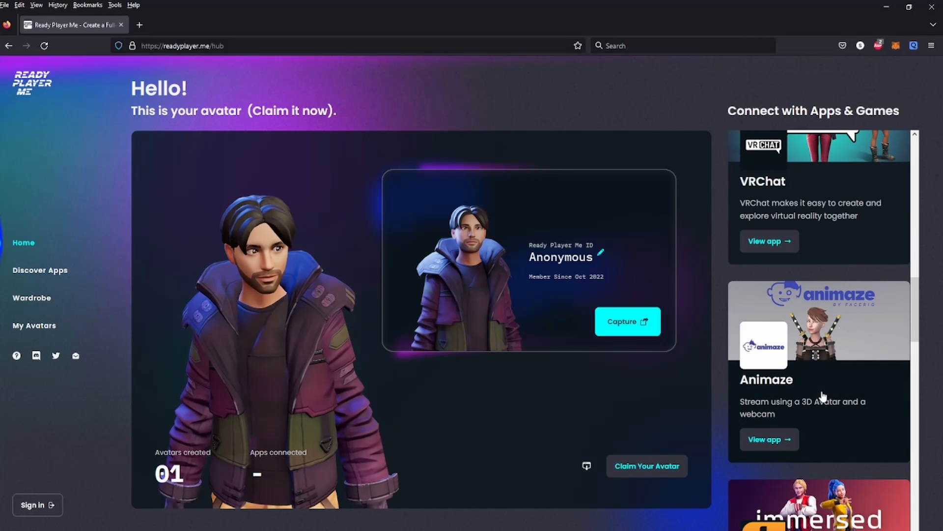
pyautogui.scroll(3)
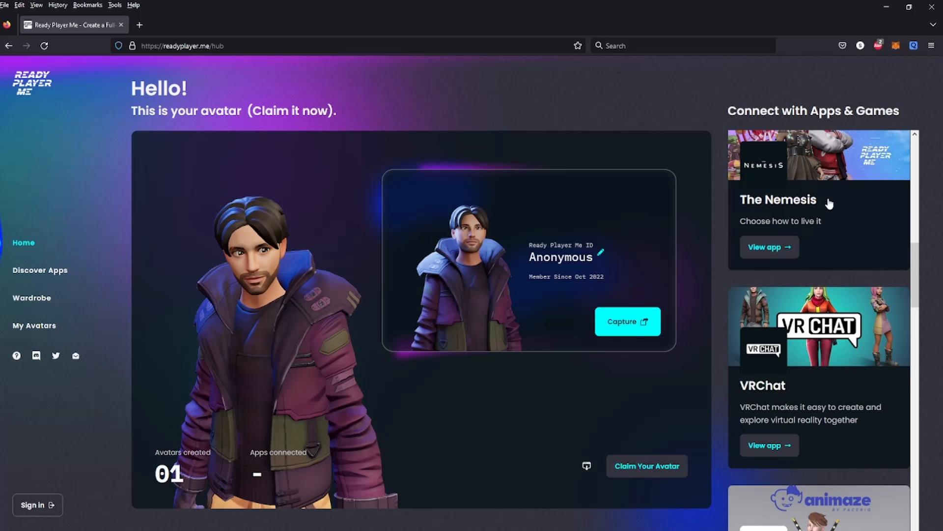
pyautogui.moveTo(813, 401)
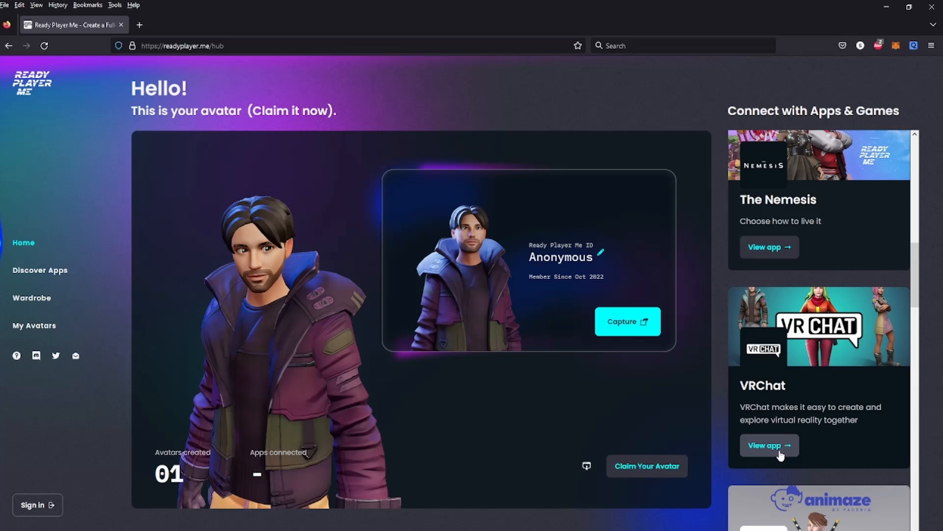
pyautogui.moveTo(769, 445)
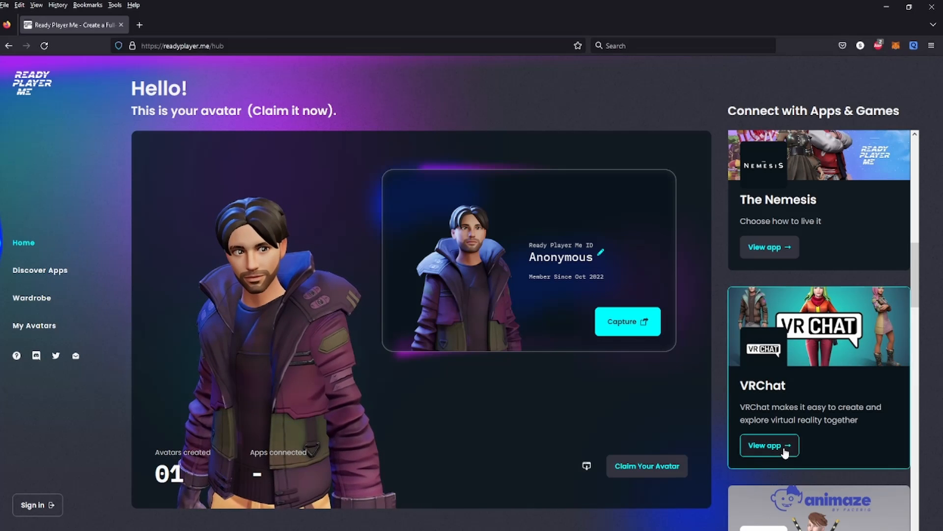
# - Connect the avatar to VRChat and switch from sign-up to the existing-account sign-in form
pyautogui.click(769, 446)
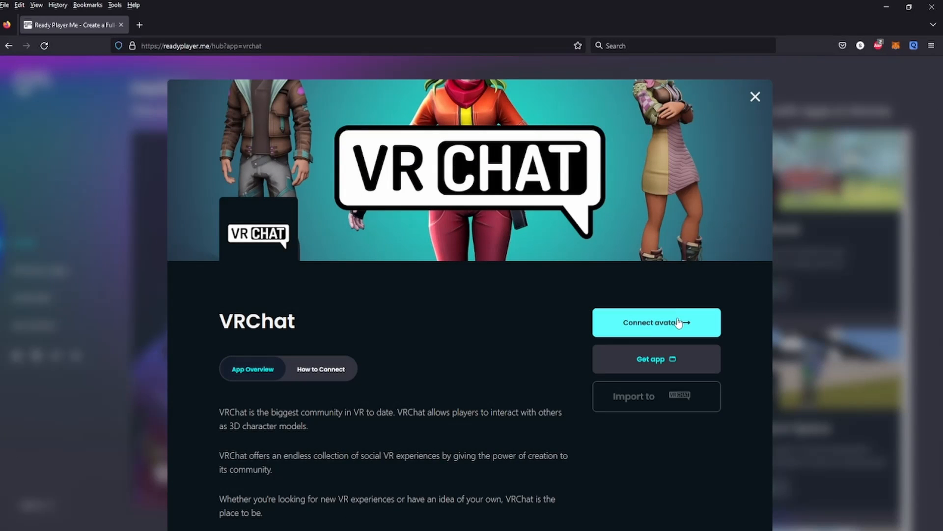
pyautogui.moveTo(674, 327)
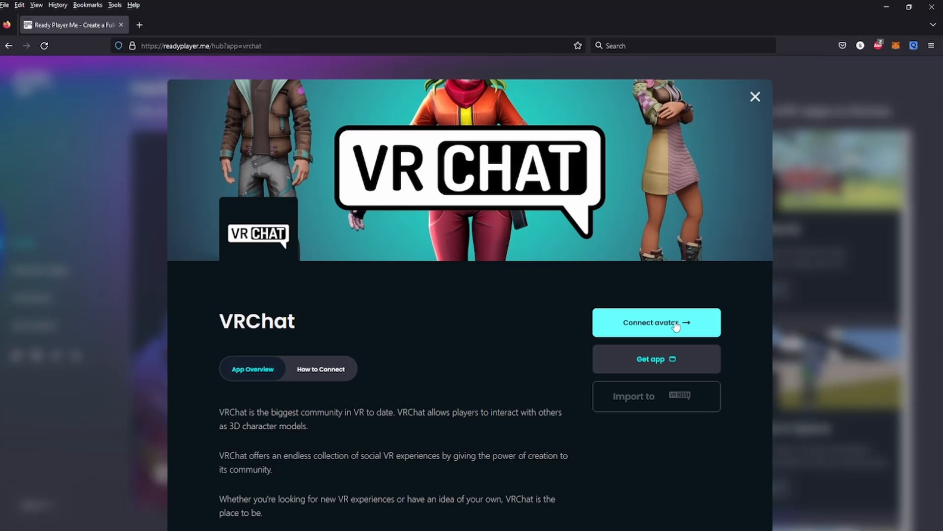
pyautogui.click(656, 322)
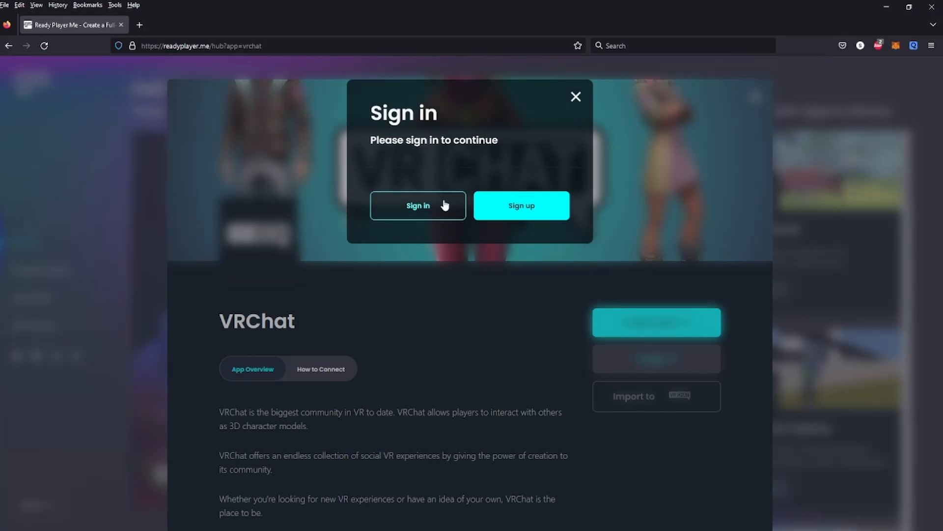
pyautogui.moveTo(520, 211)
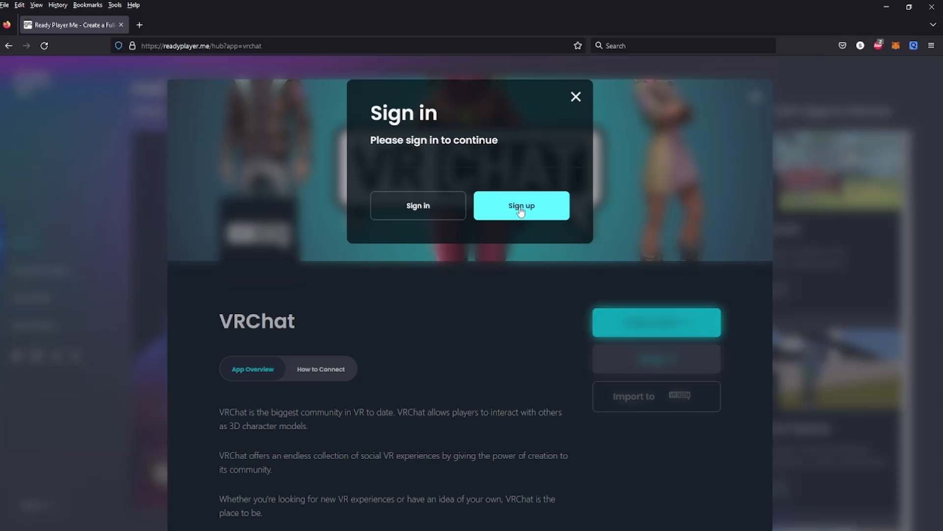
pyautogui.click(520, 205)
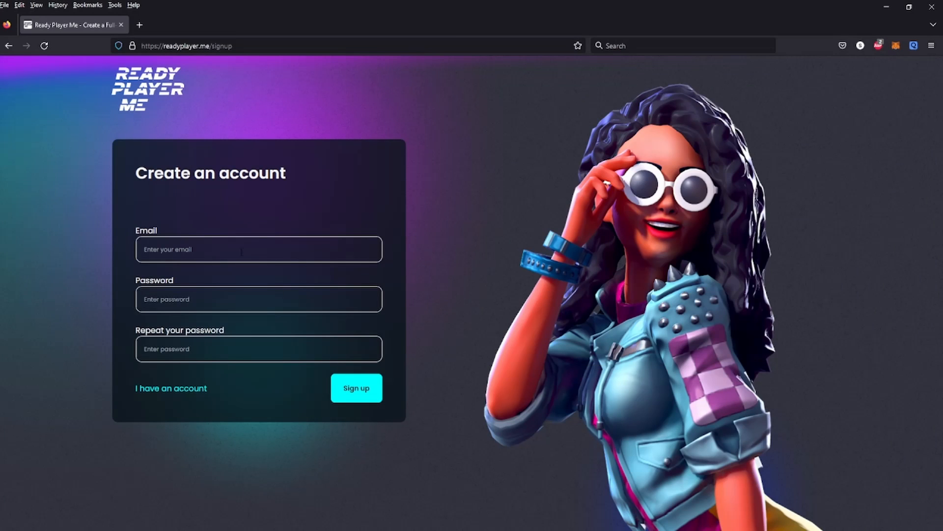
pyautogui.click(258, 249)
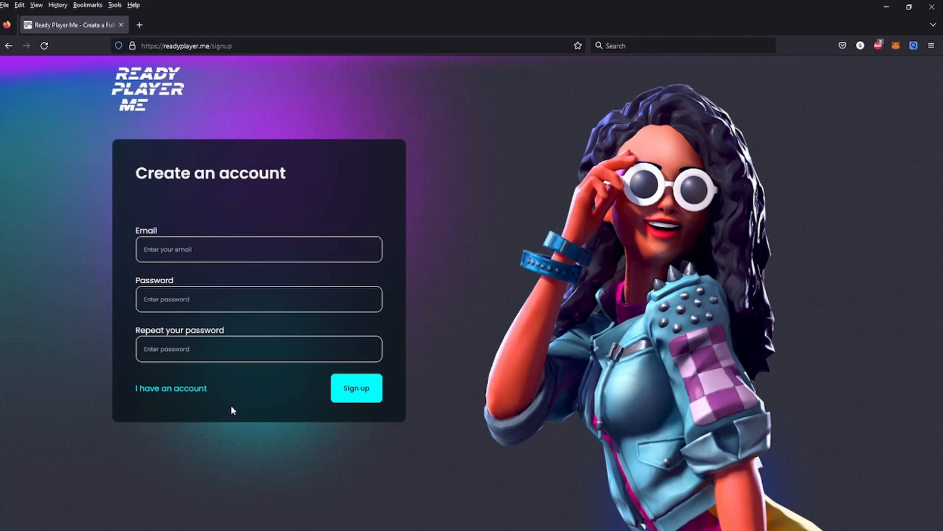
pyautogui.moveTo(327, 394)
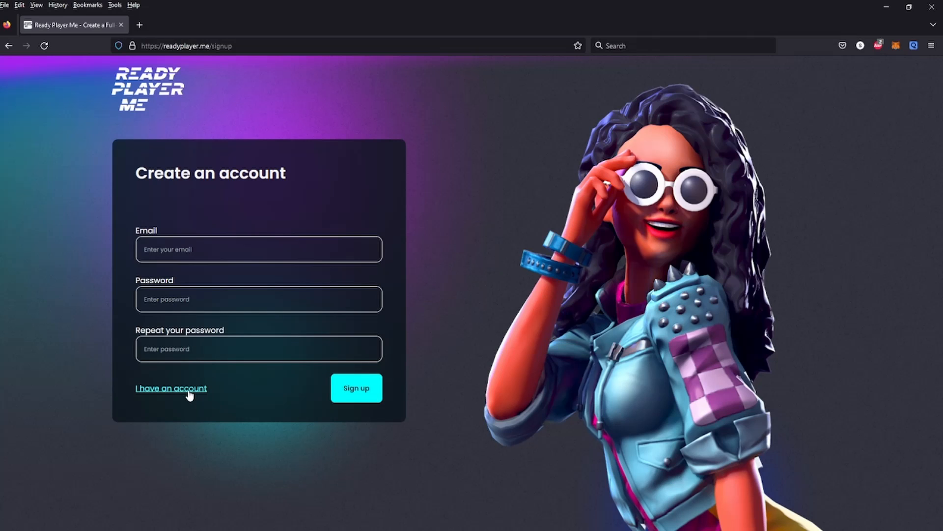
pyautogui.click(170, 388)
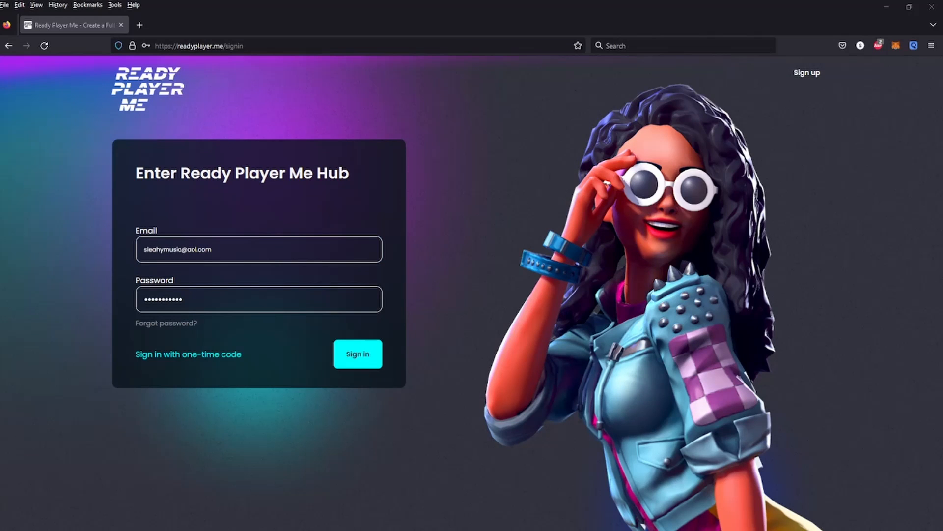
# - Submit the sign-in details and save the login in the browser
pyautogui.click(357, 354)
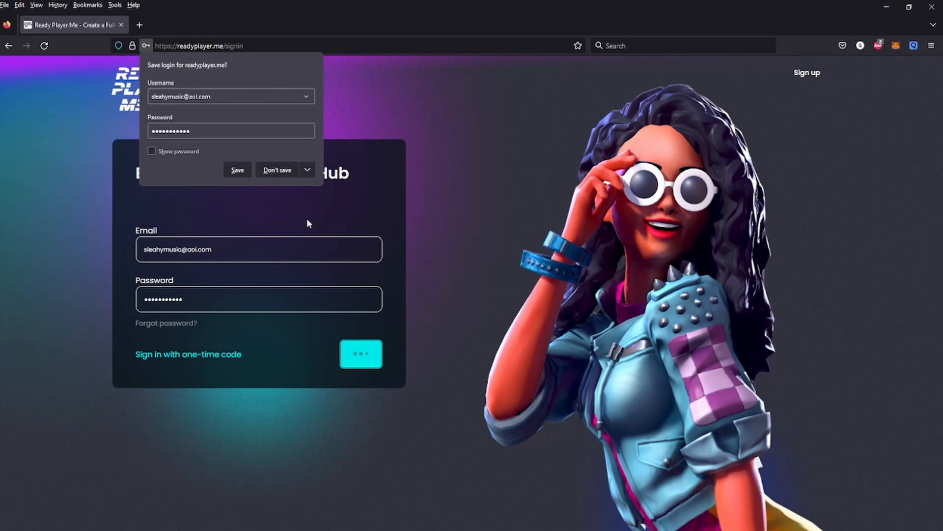
pyautogui.click(361, 354)
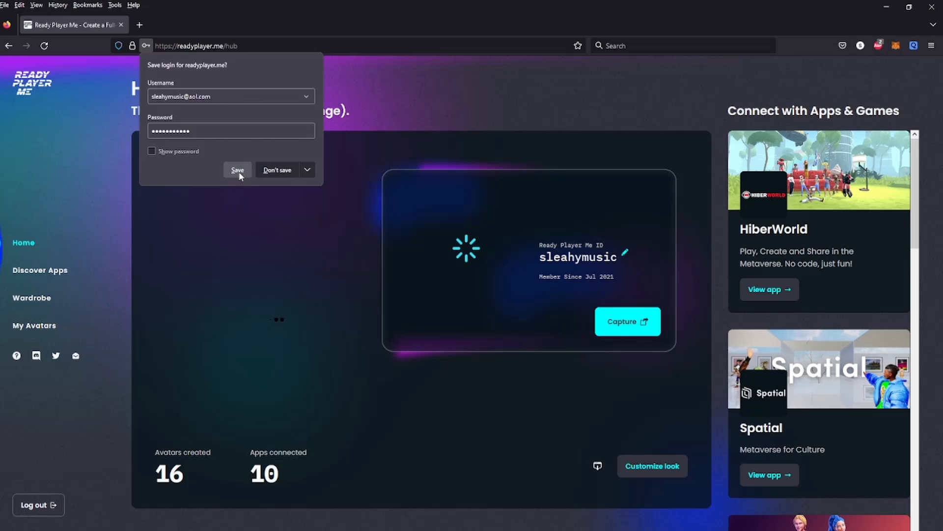
pyautogui.click(237, 169)
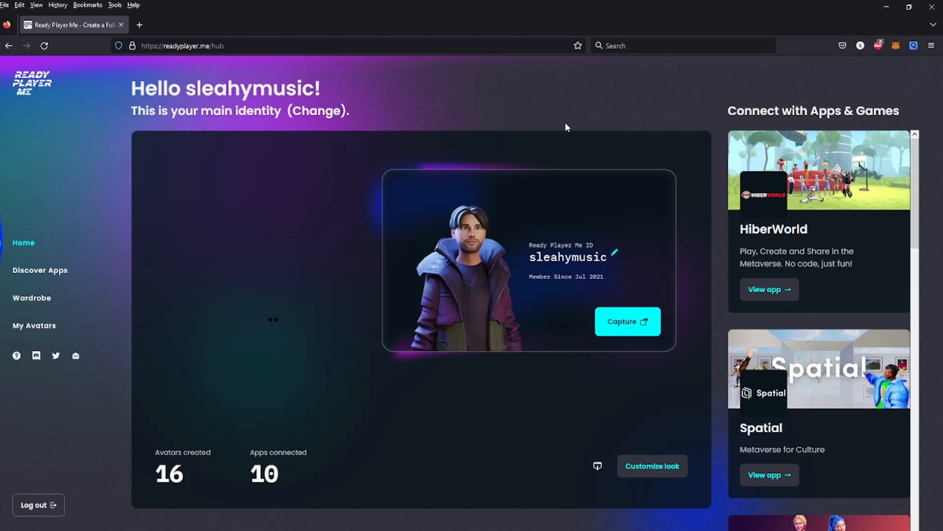
# - Scroll the hub sidebar down to Explore more apps for the full directory
pyautogui.scroll(-3)
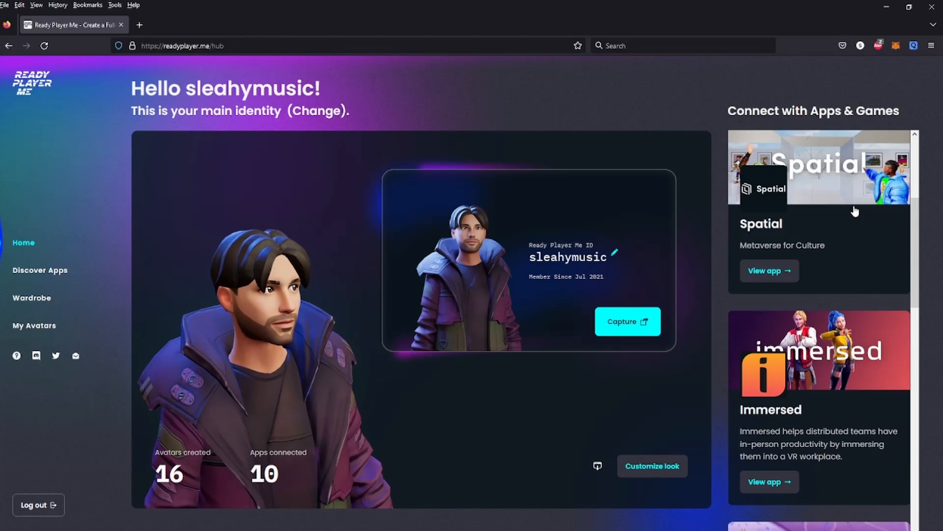
pyautogui.scroll(-3)
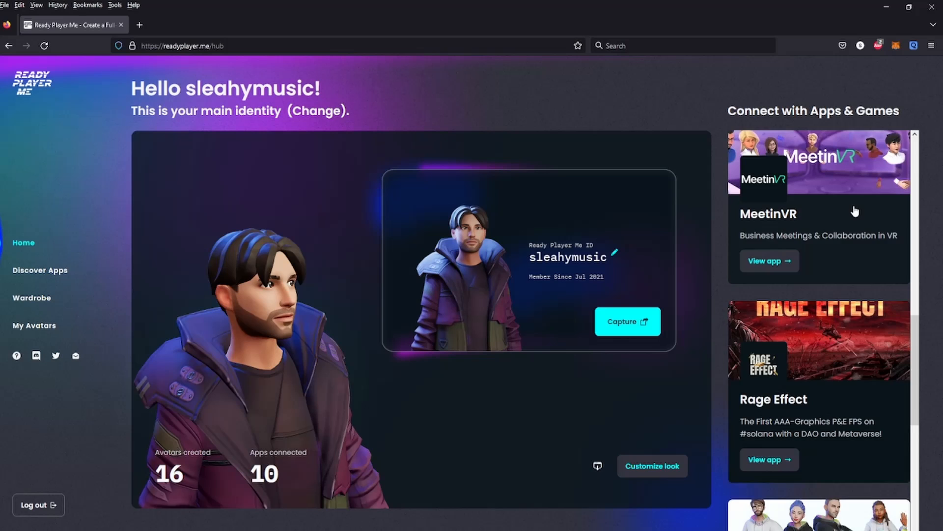
pyautogui.scroll(-3)
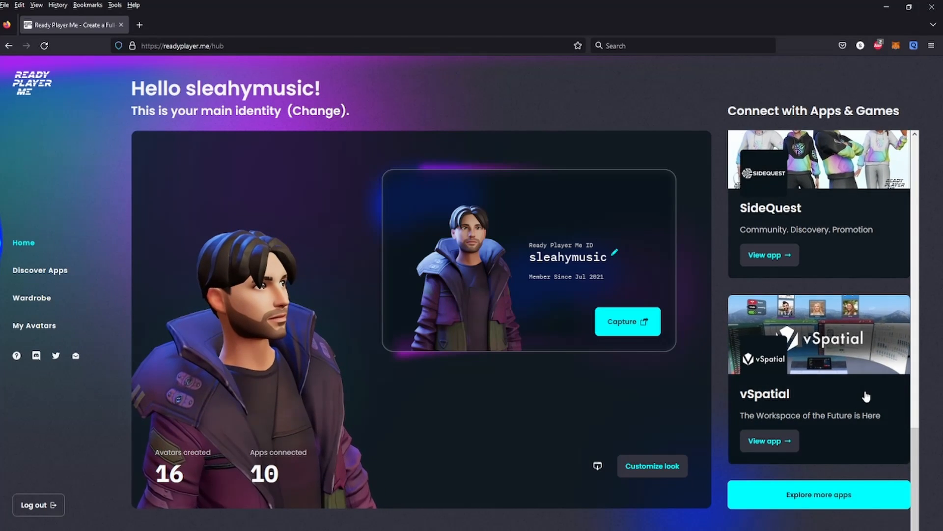
pyautogui.scroll(-3)
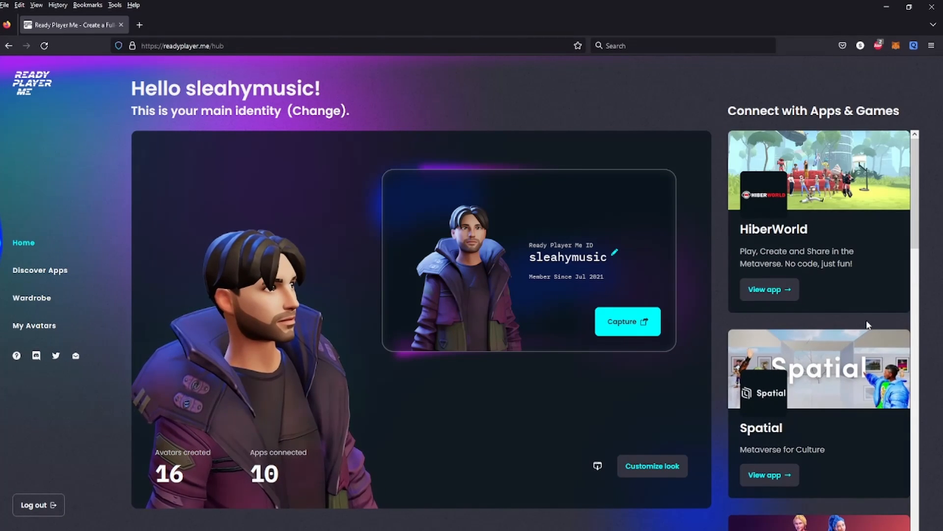
pyautogui.scroll(-3)
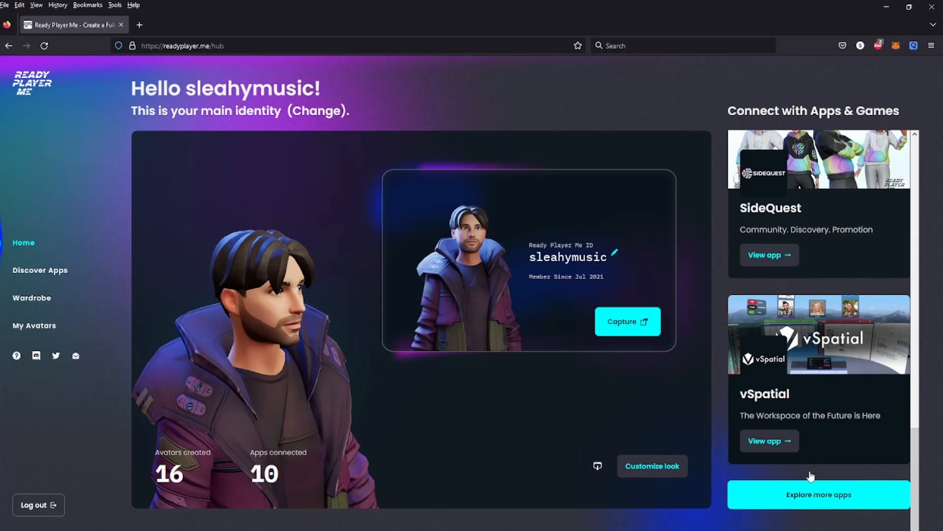
pyautogui.click(818, 493)
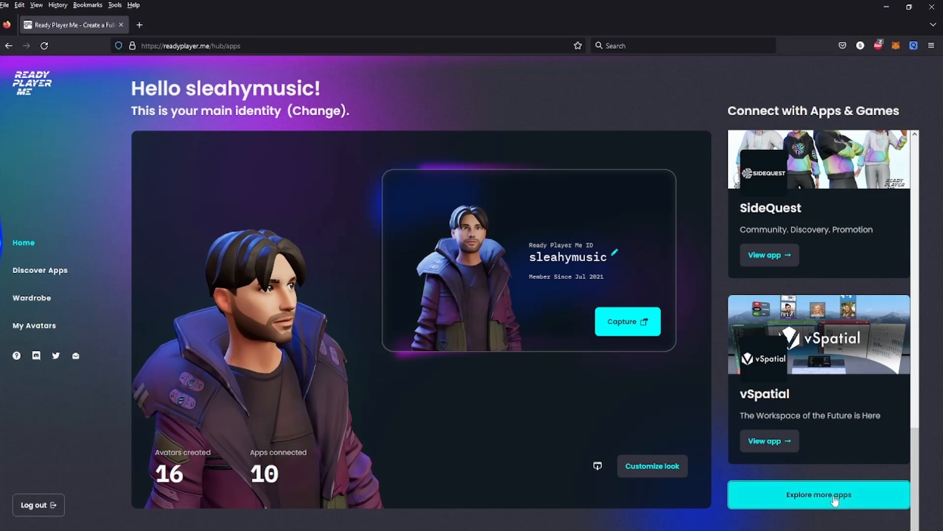
# - Scroll Discover Apps to Most Popular and view the VRChat app card
pyautogui.click(817, 494)
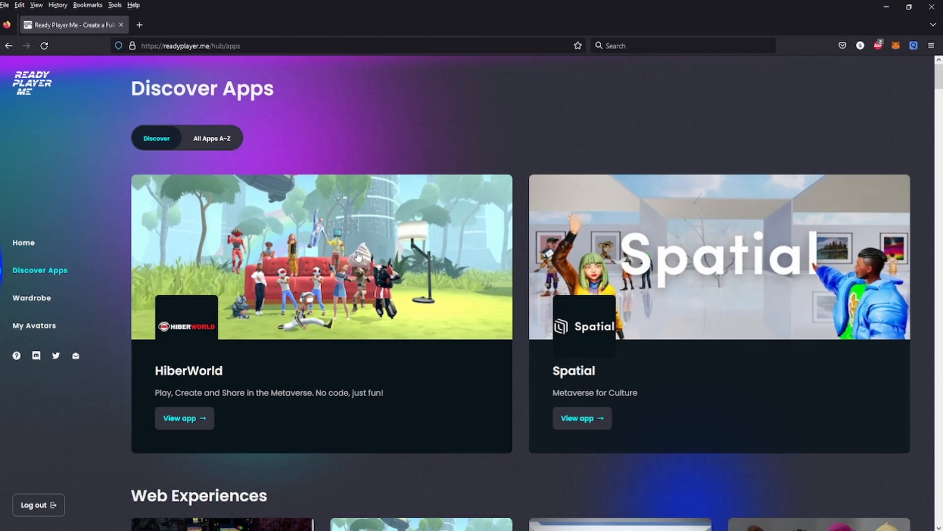
pyautogui.scroll(-3)
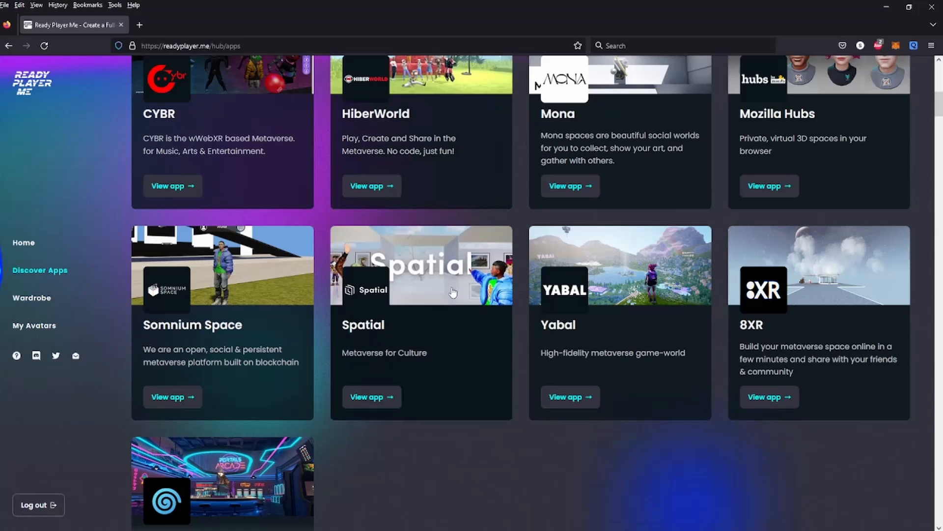
pyautogui.scroll(-3)
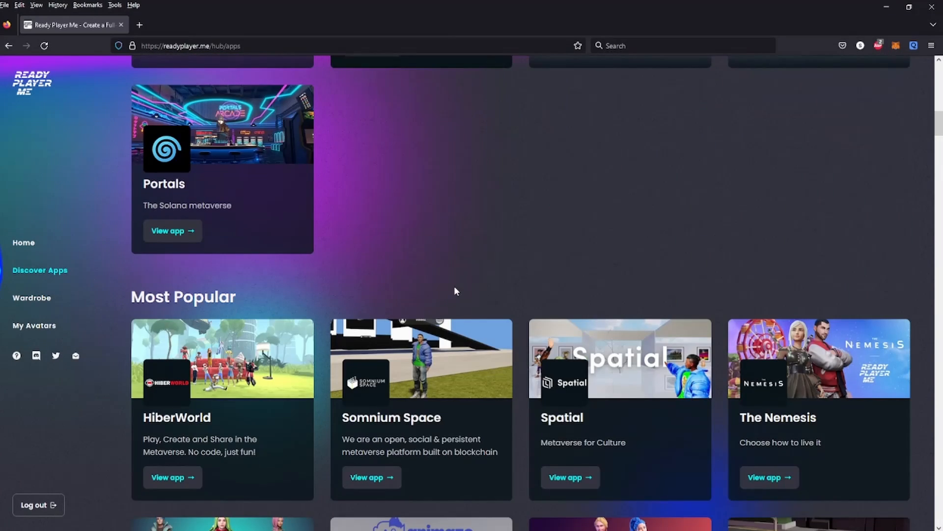
pyautogui.scroll(-3)
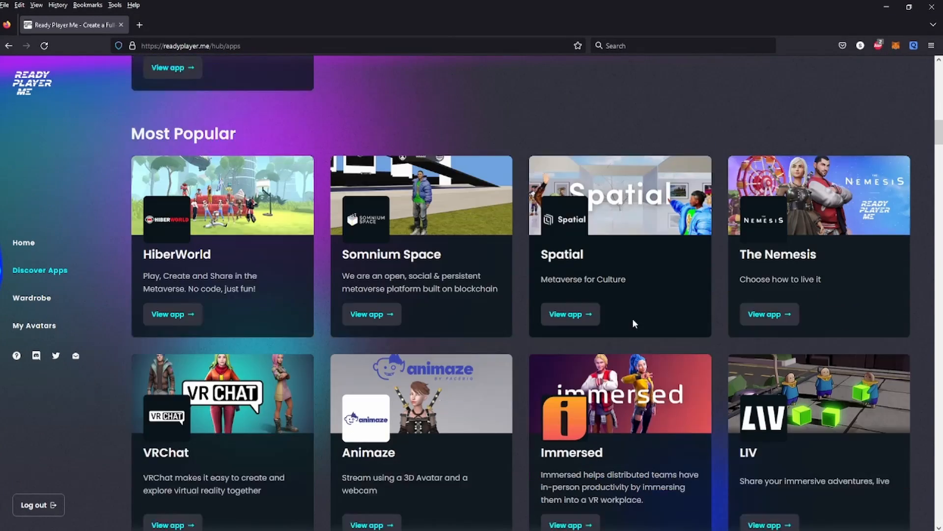
pyautogui.scroll(-3)
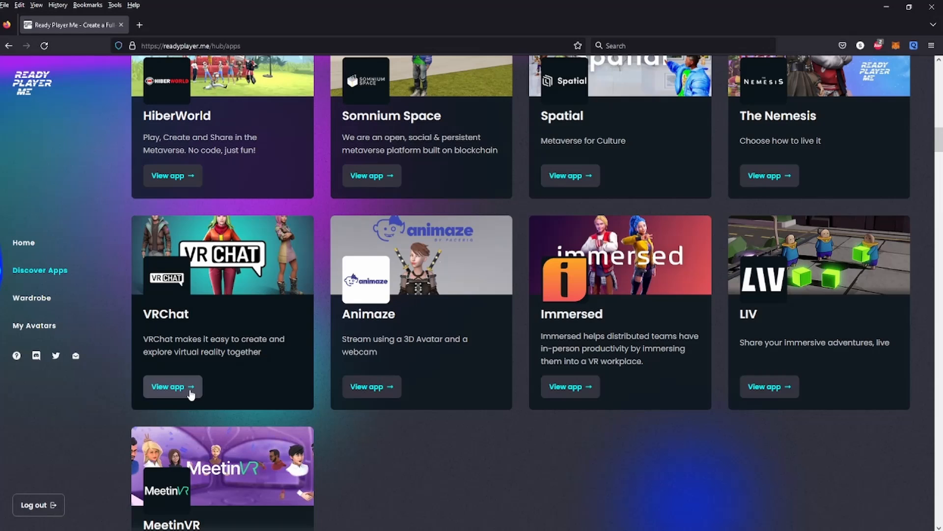
pyautogui.click(171, 386)
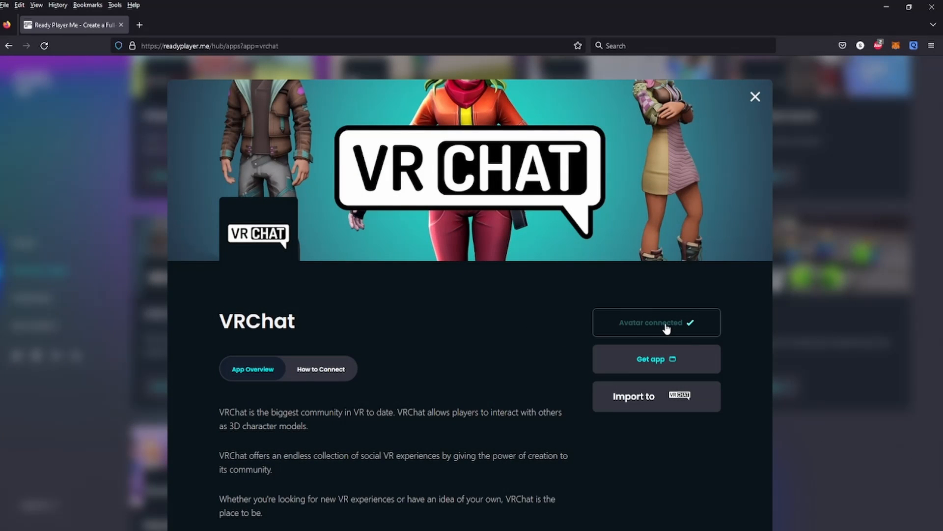
pyautogui.moveTo(672, 330)
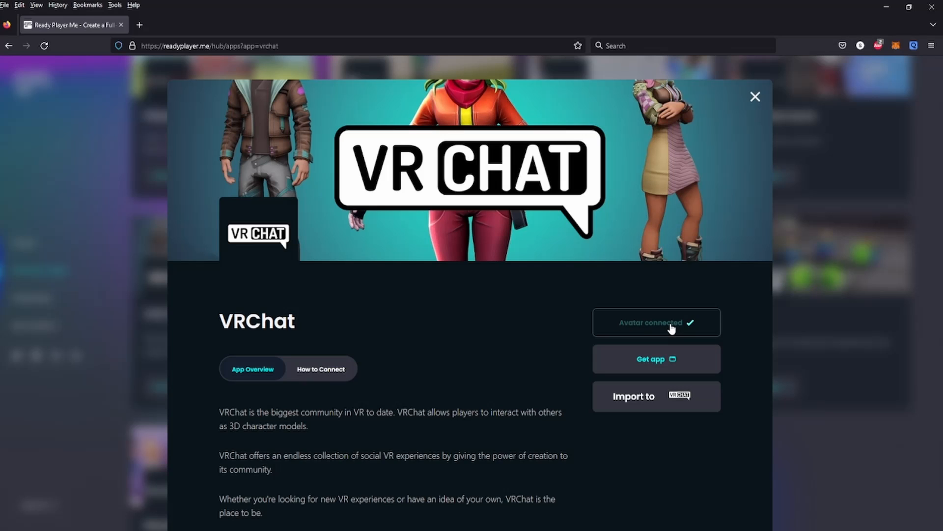
pyautogui.moveTo(615, 311)
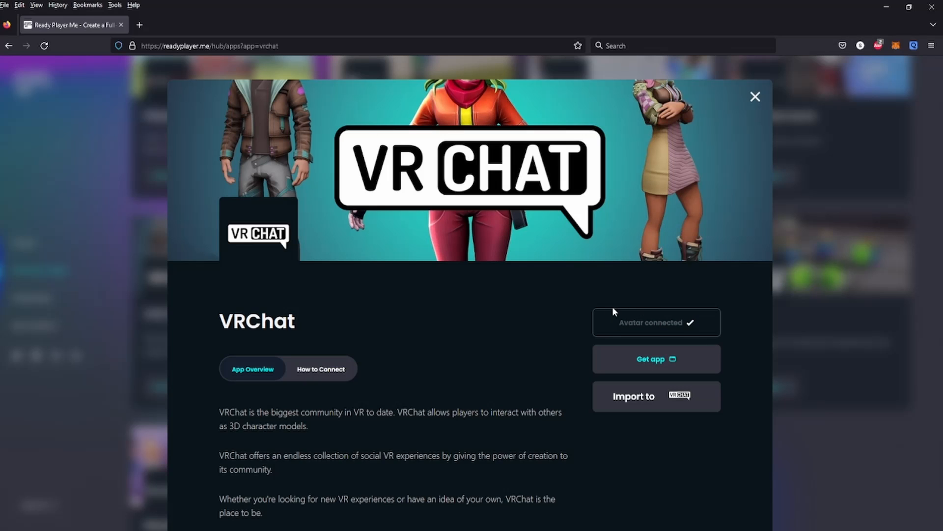
pyautogui.moveTo(503, 331)
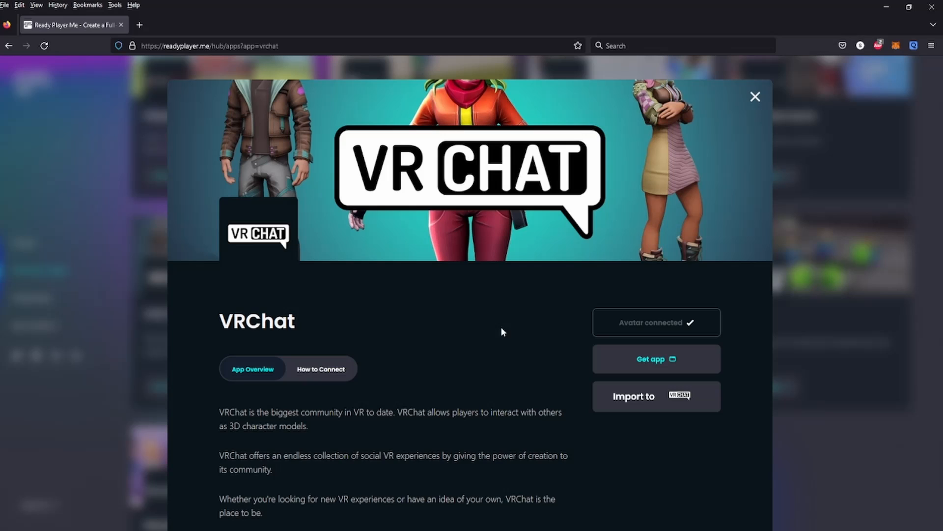
pyautogui.moveTo(425, 193)
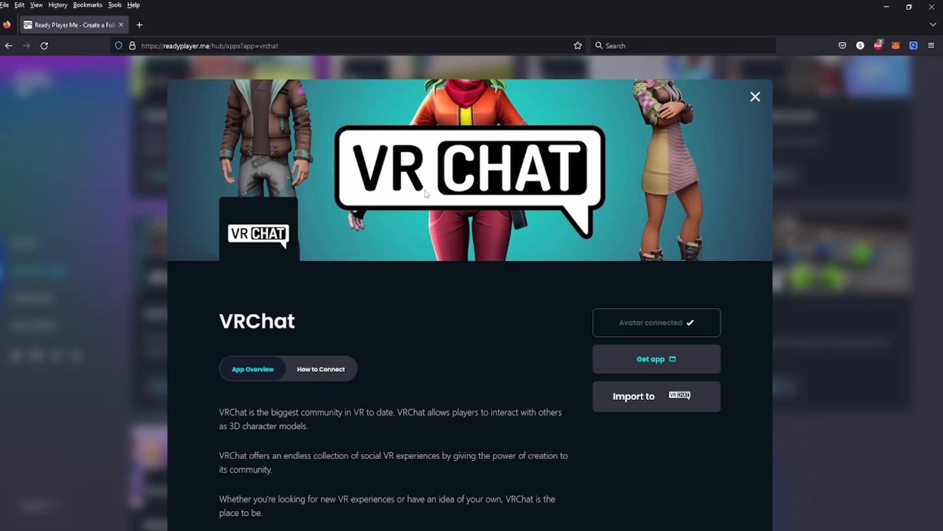
pyautogui.moveTo(656, 313)
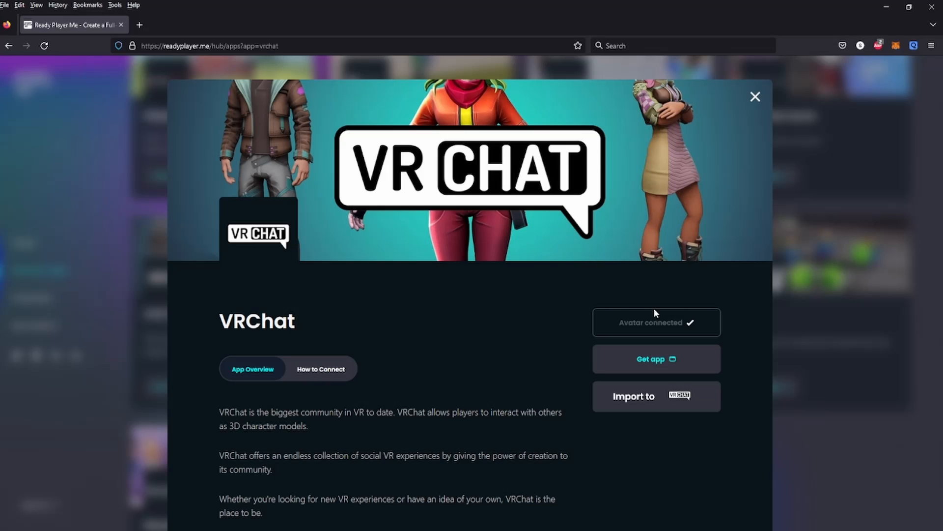
pyautogui.moveTo(554, 235)
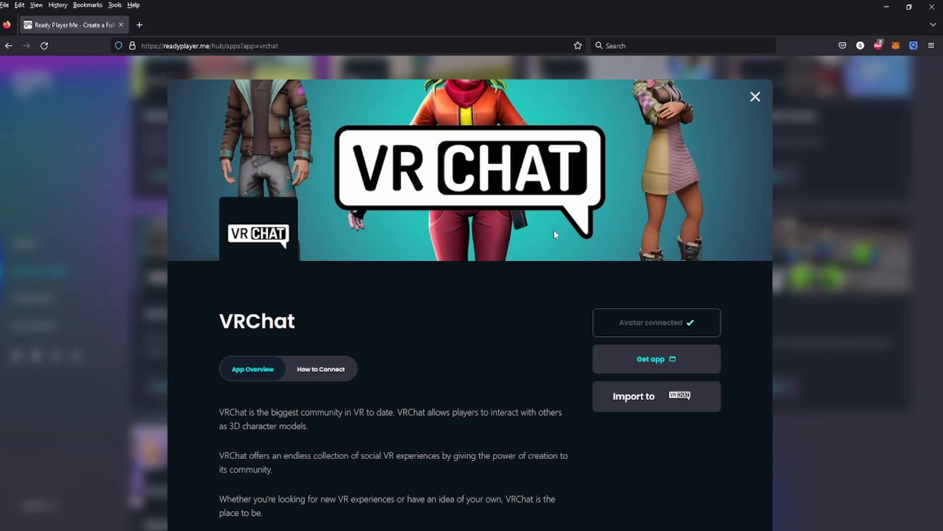
pyautogui.moveTo(670, 332)
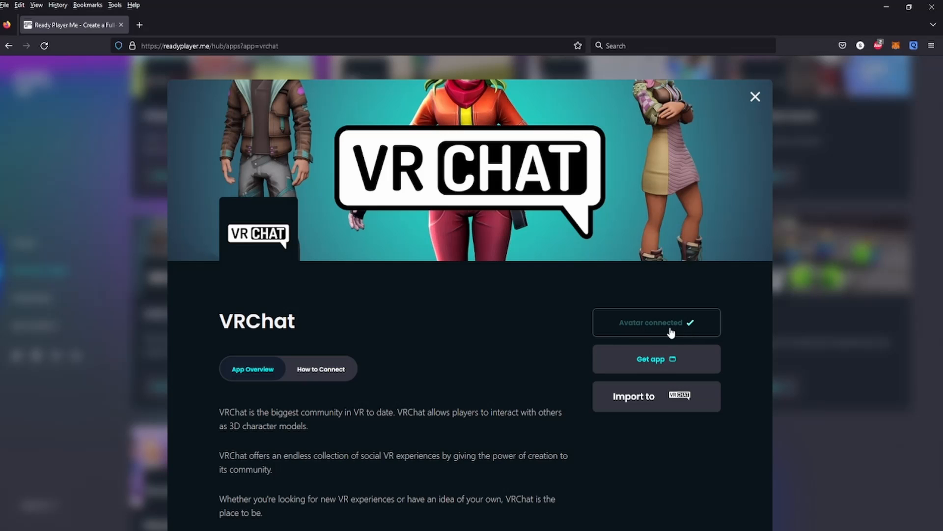
pyautogui.moveTo(677, 332)
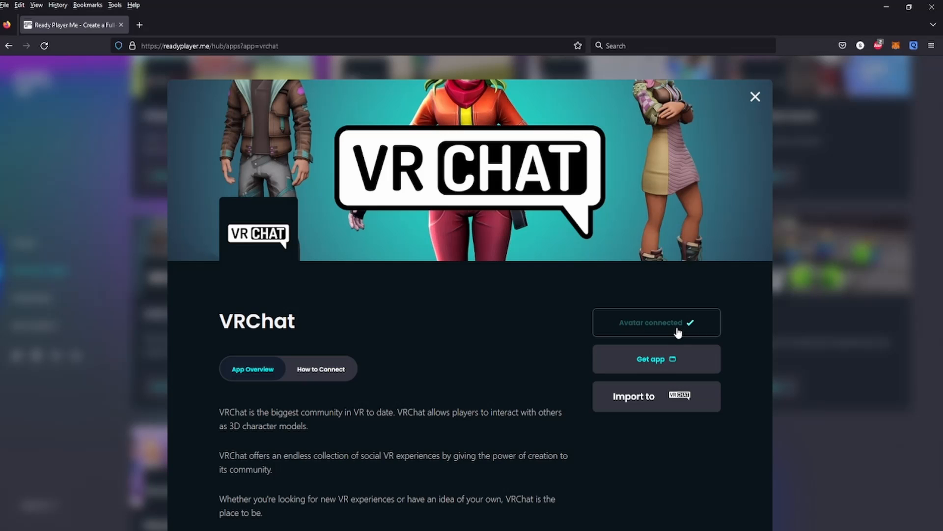
pyautogui.moveTo(656, 396)
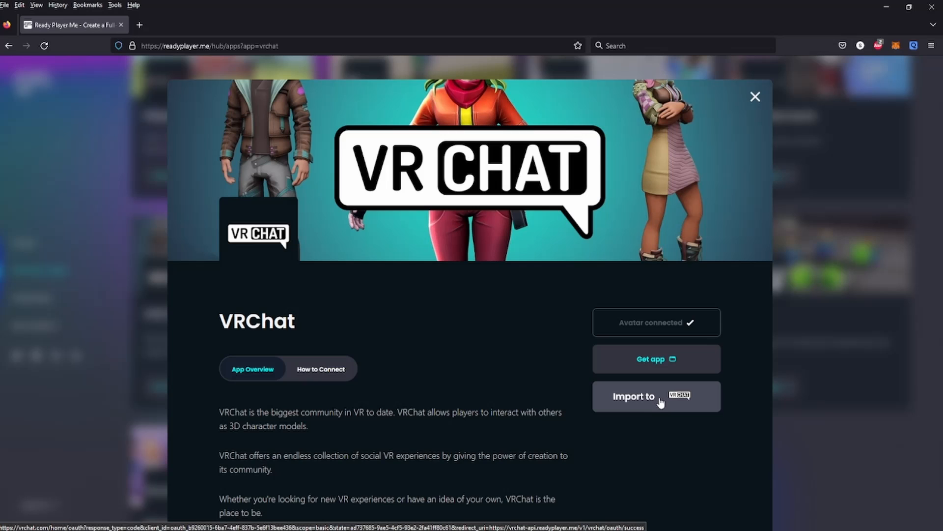
# - With the avatar shown as connected, start the Import to VRChat flow
pyautogui.click(656, 396)
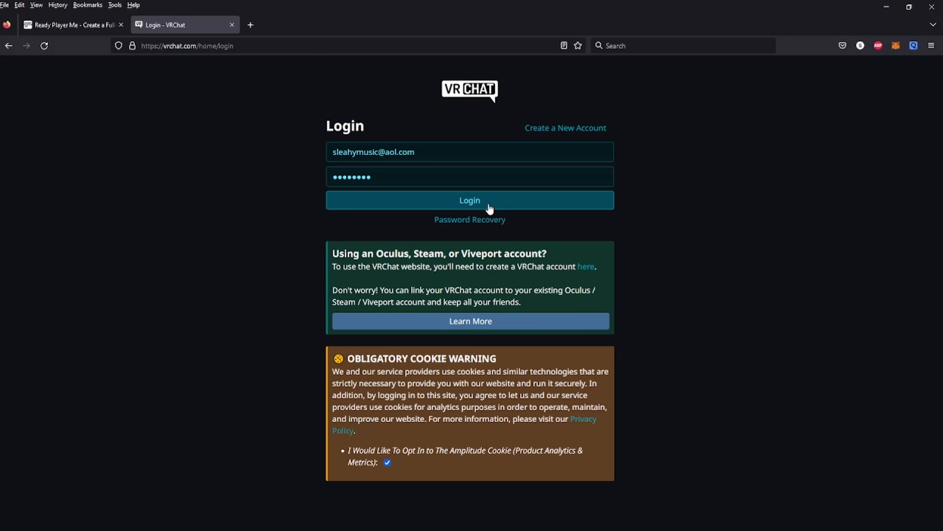
# - Log into VRChat, retyping the password after the error, and authorize Ready Player Me's profile access
pyautogui.click(469, 200)
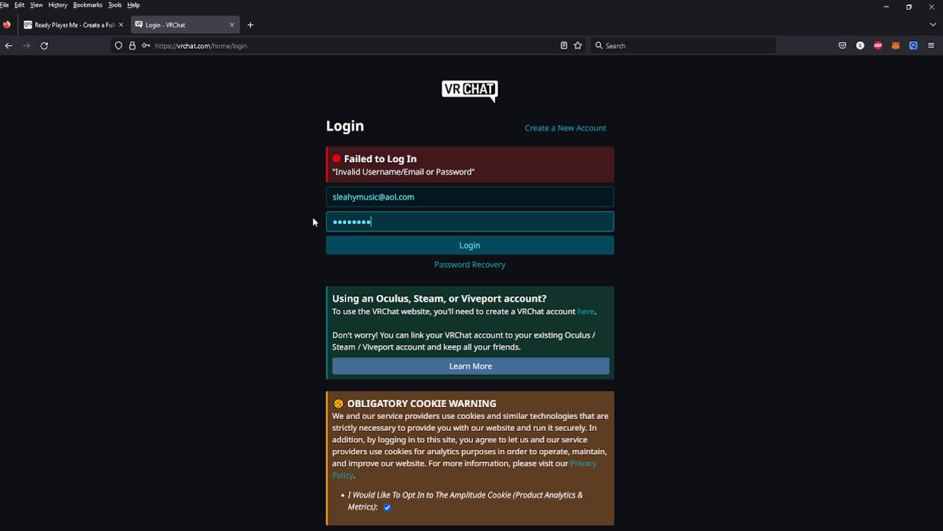
pyautogui.write('password')
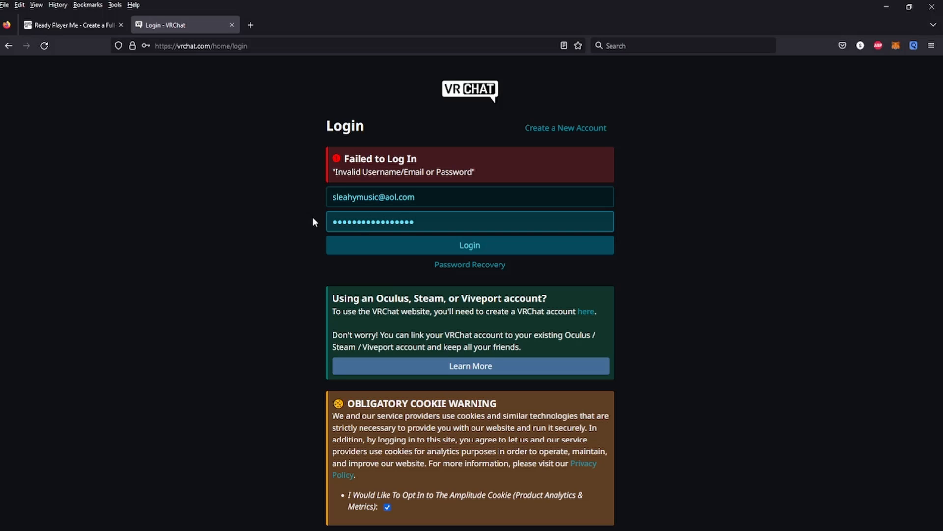
pyautogui.click(470, 244)
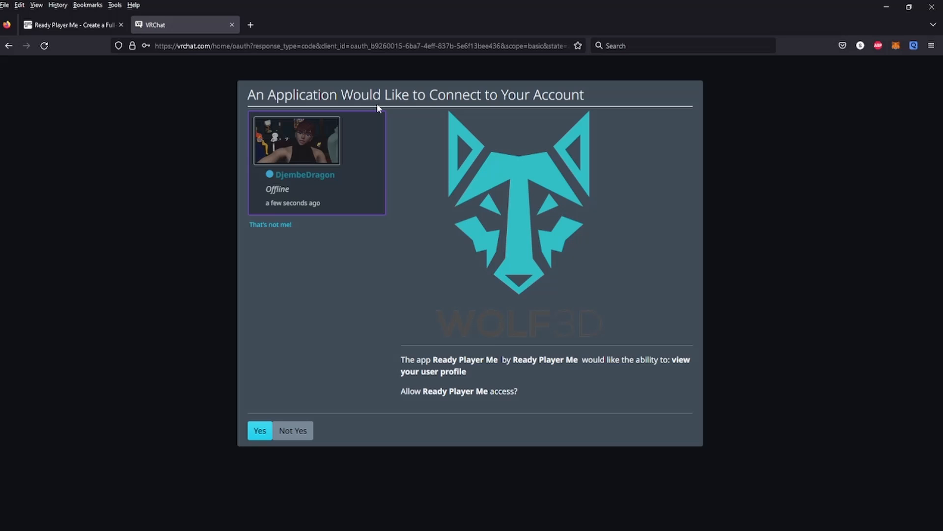
pyautogui.moveTo(539, 380)
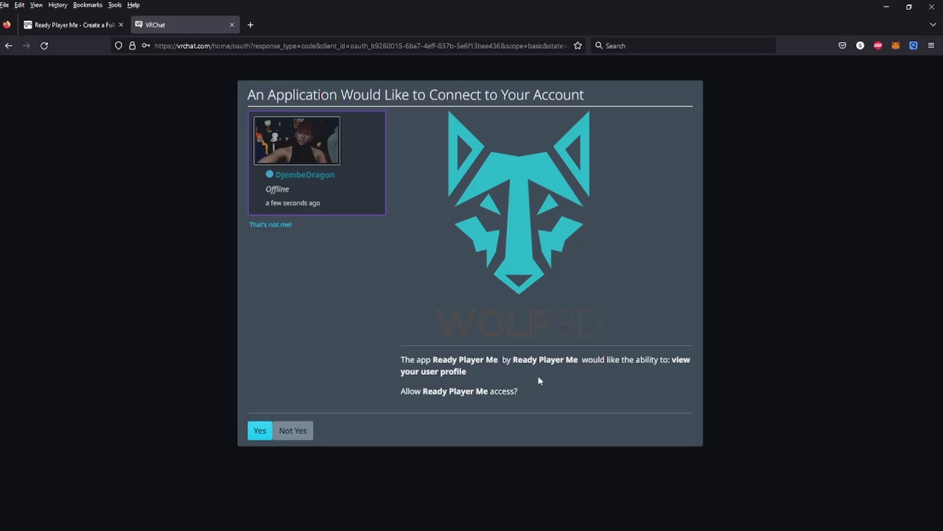
pyautogui.moveTo(306, 433)
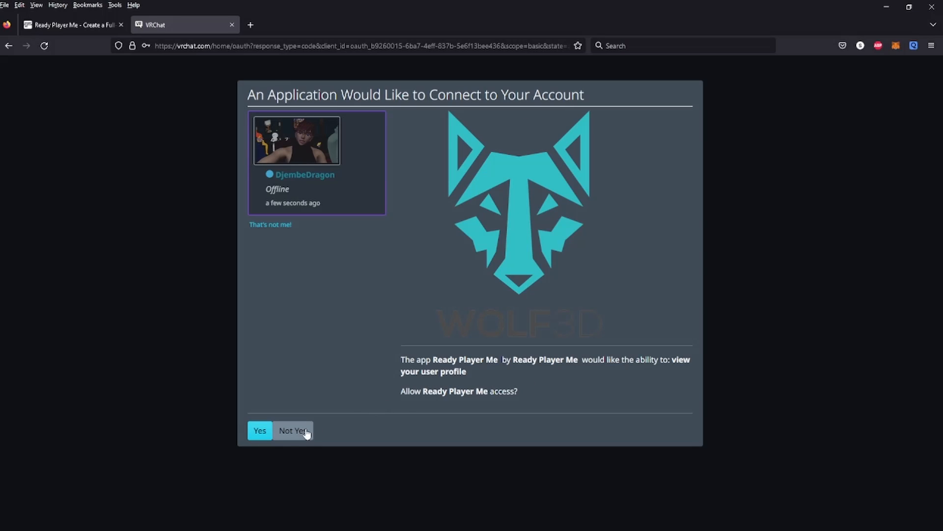
pyautogui.click(259, 431)
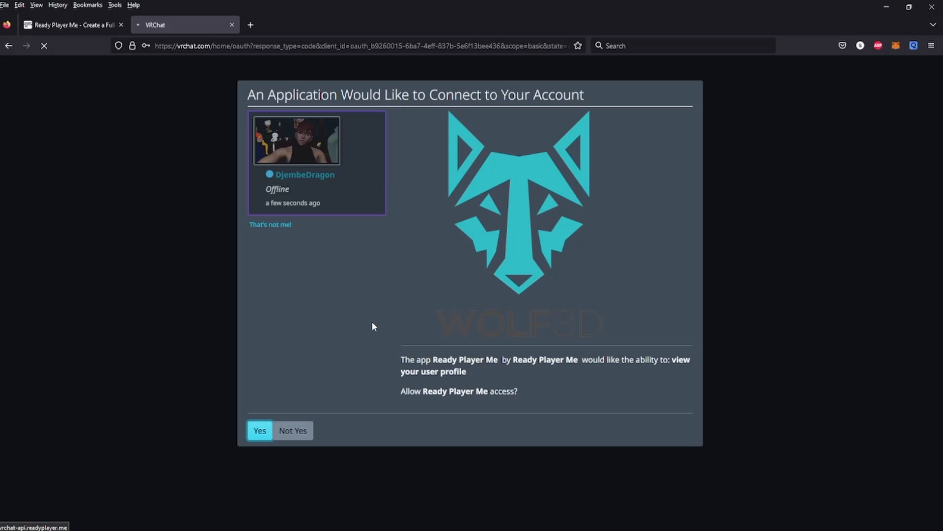
pyautogui.click(260, 431)
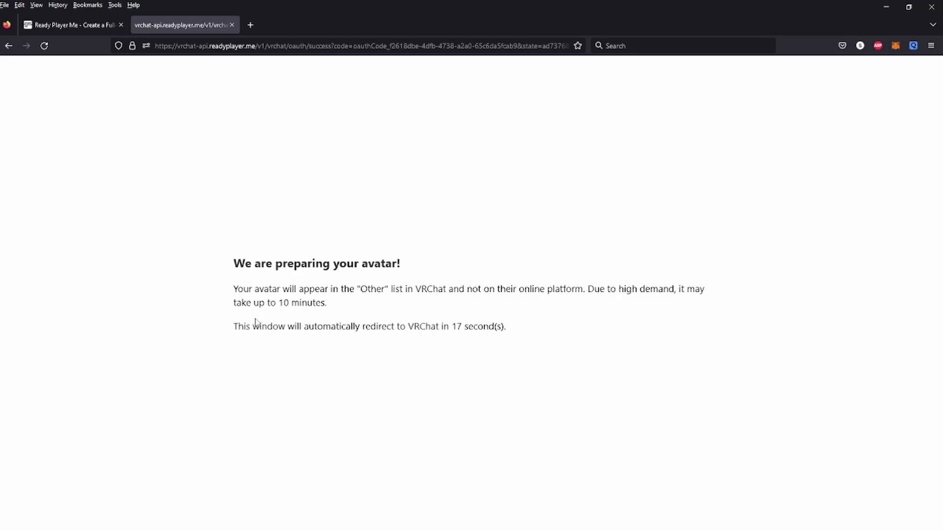
pyautogui.moveTo(356, 303)
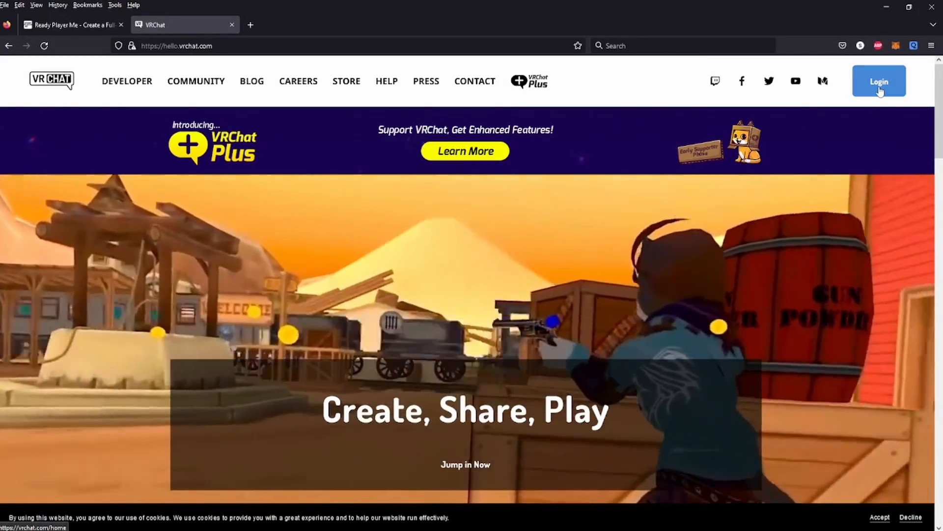
# - Switch back to the Ready Player Me browser tab
pyautogui.click(72, 24)
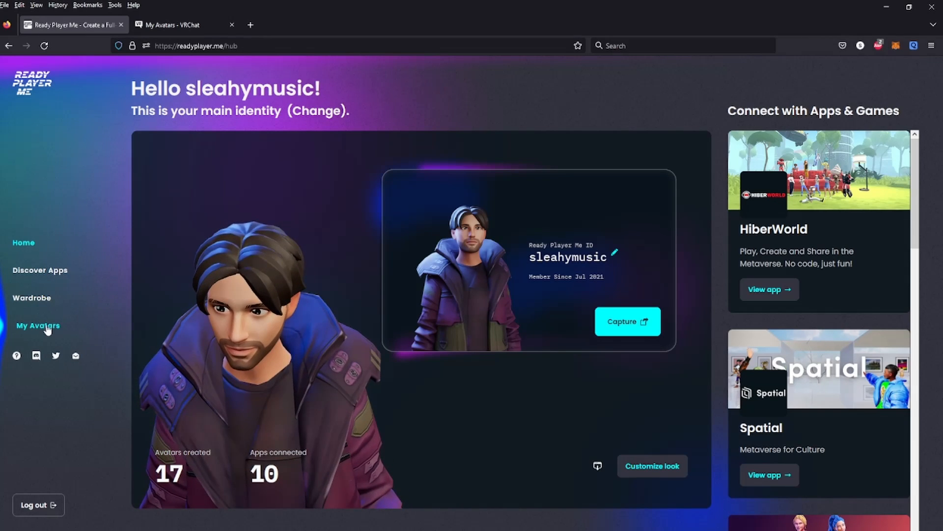
# - Browse VRChat avatars under My Avatars, close the Create New Avatar chooser, and open VRChat's app details
pyautogui.click(38, 325)
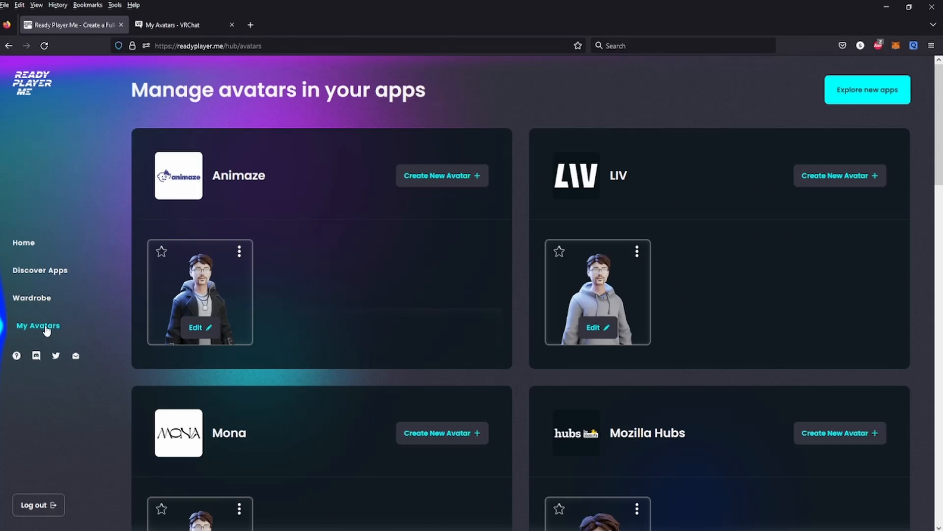
pyautogui.moveTo(689, 269)
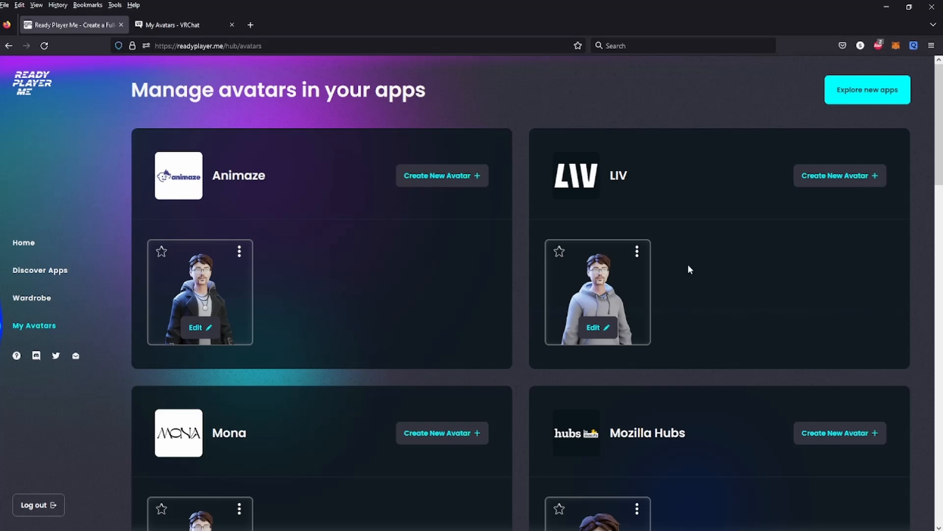
pyautogui.scroll(-3)
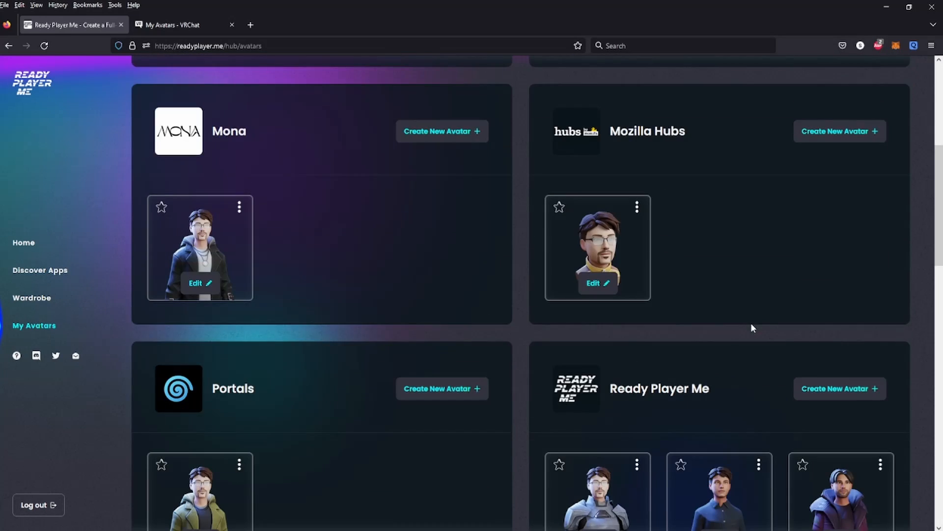
pyautogui.scroll(-3)
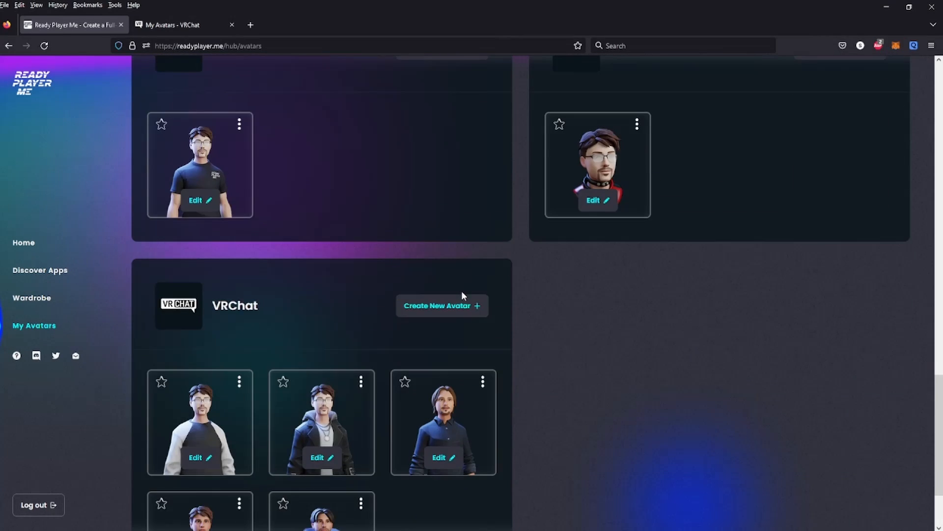
pyautogui.scroll(-3)
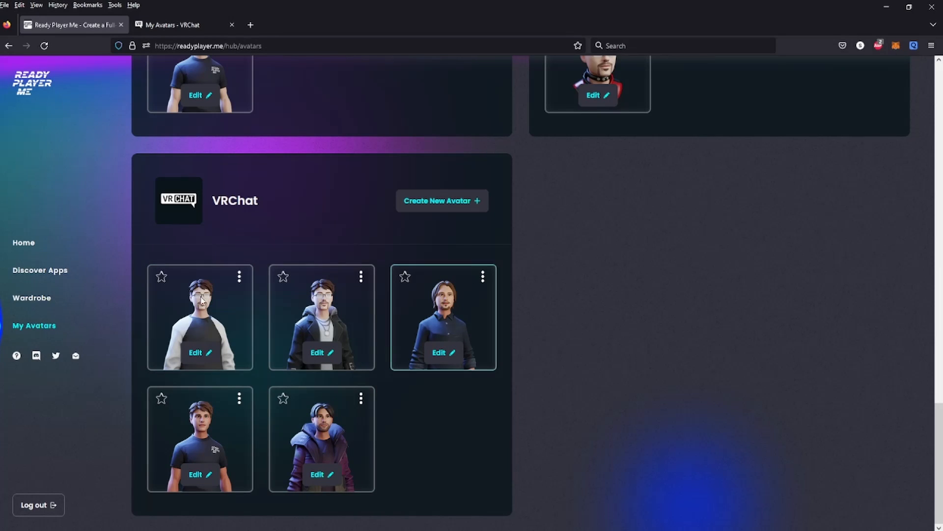
pyautogui.moveTo(442, 200)
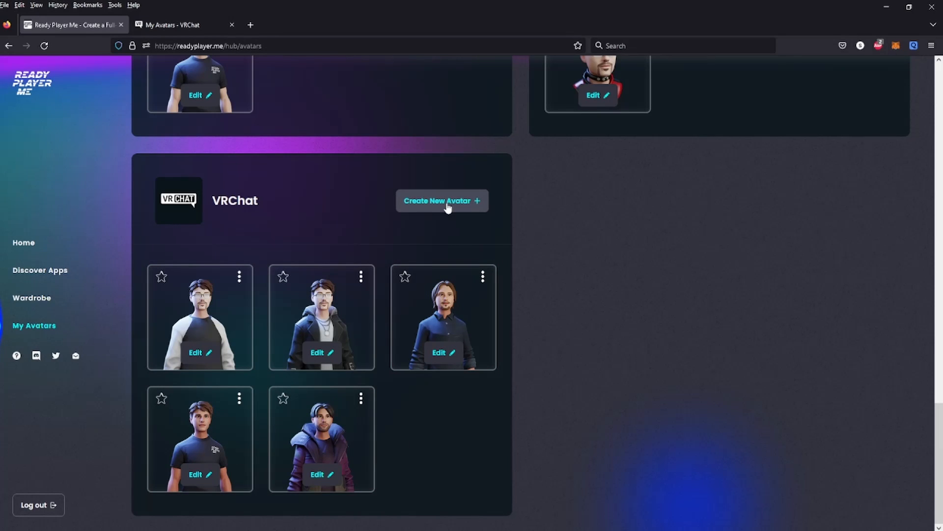
pyautogui.click(442, 201)
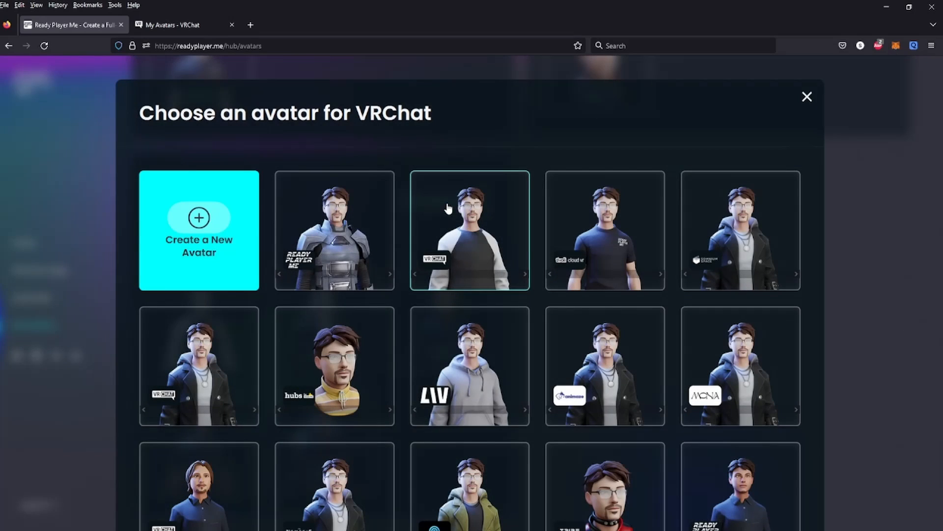
pyautogui.scroll(-3)
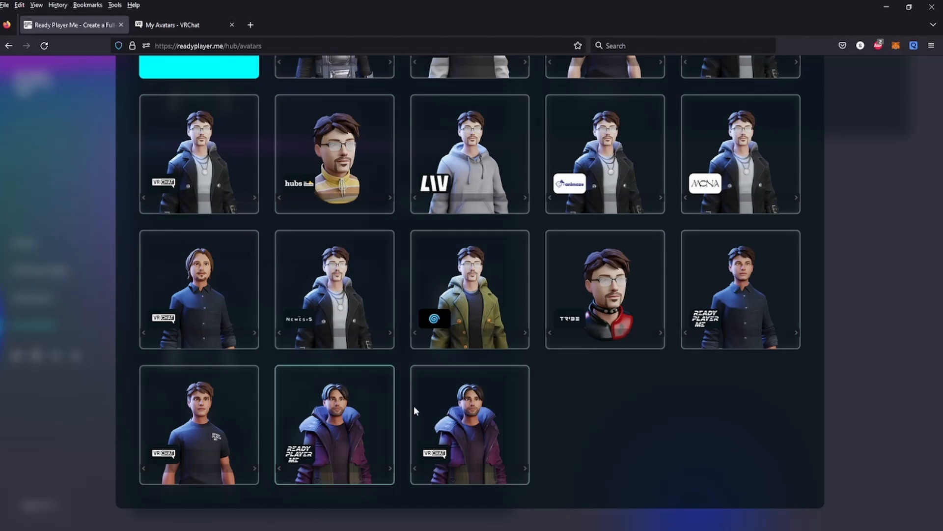
pyautogui.moveTo(466, 430)
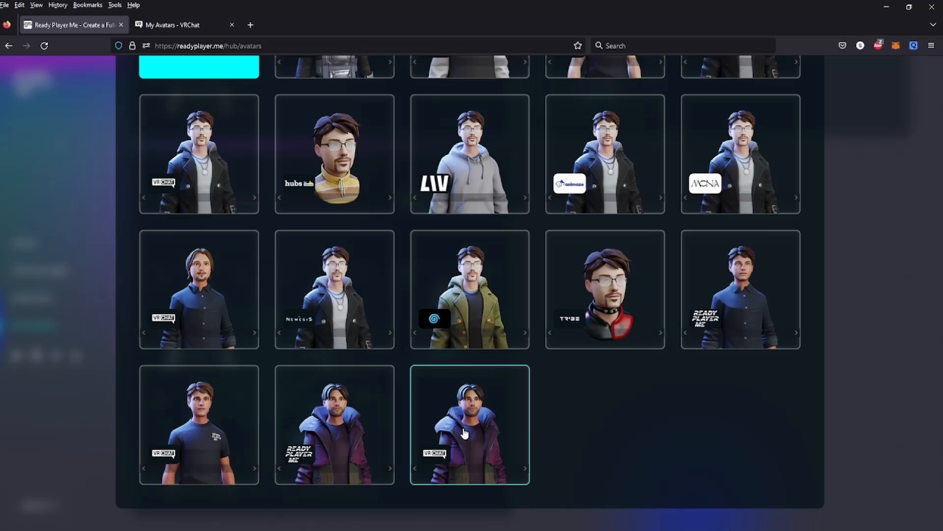
pyautogui.moveTo(469, 443)
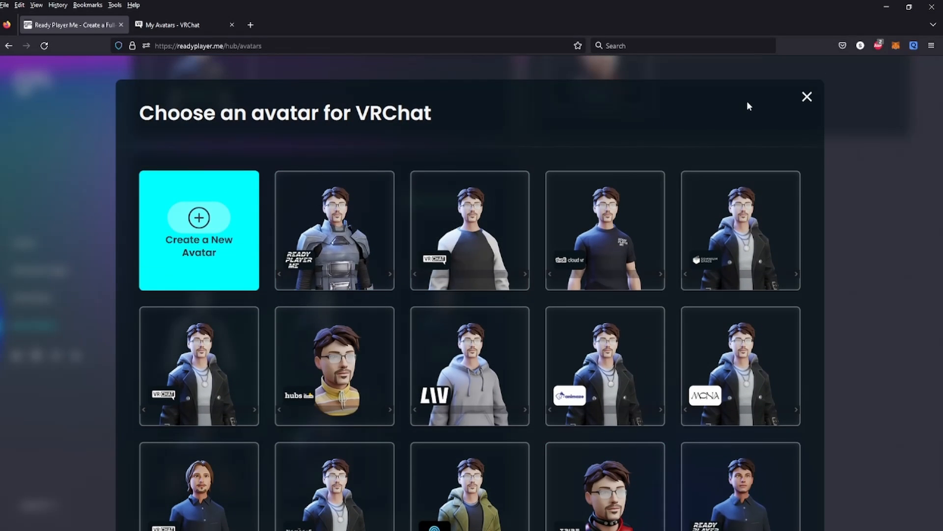
pyautogui.click(806, 97)
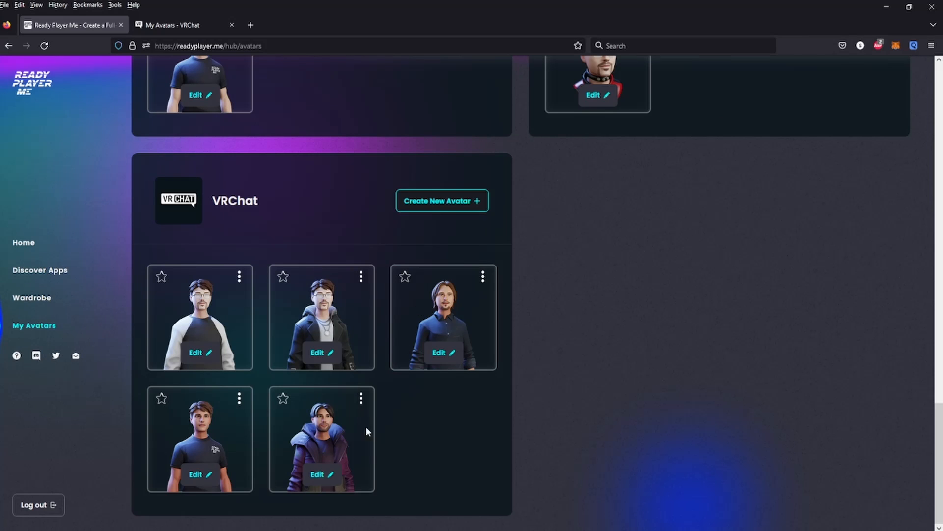
pyautogui.click(178, 200)
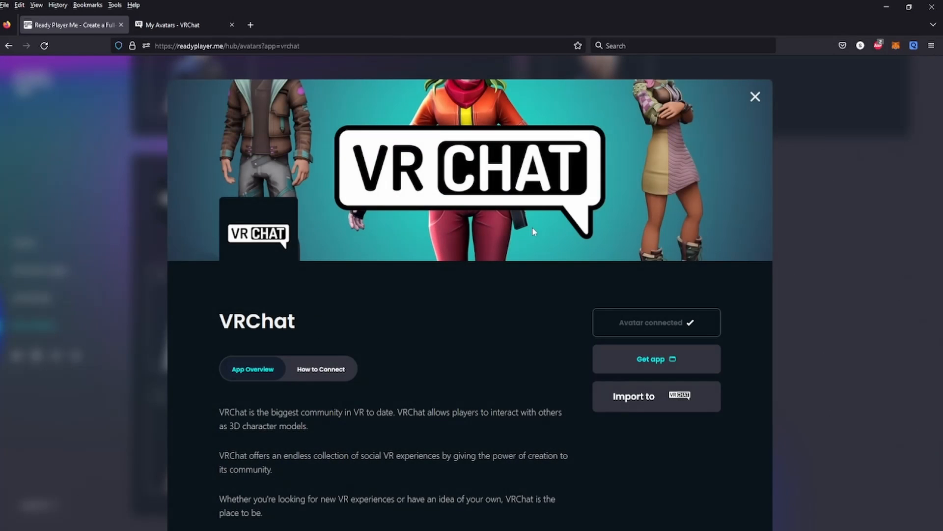
pyautogui.moveTo(654, 403)
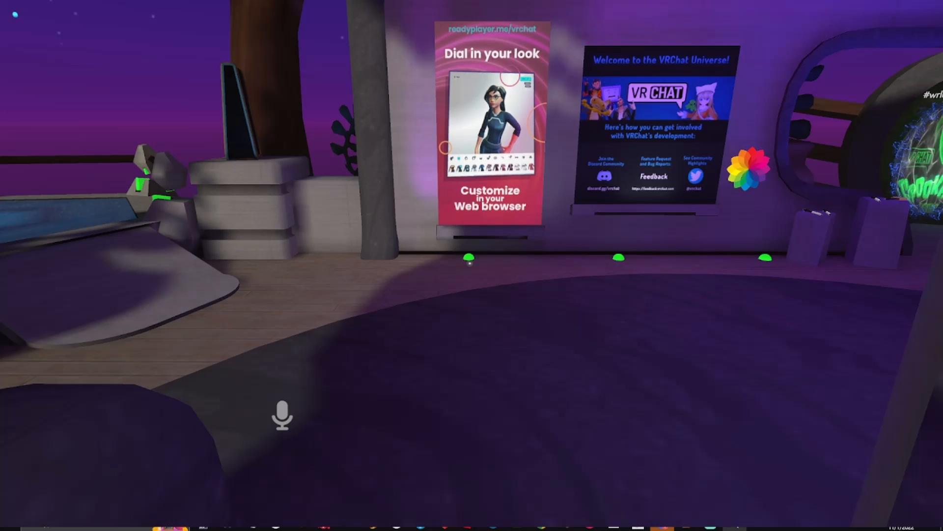
# - Wear the purple-jacket ReadyPlayerMe avatar from the Other avatar list
pyautogui.click(383, 441)
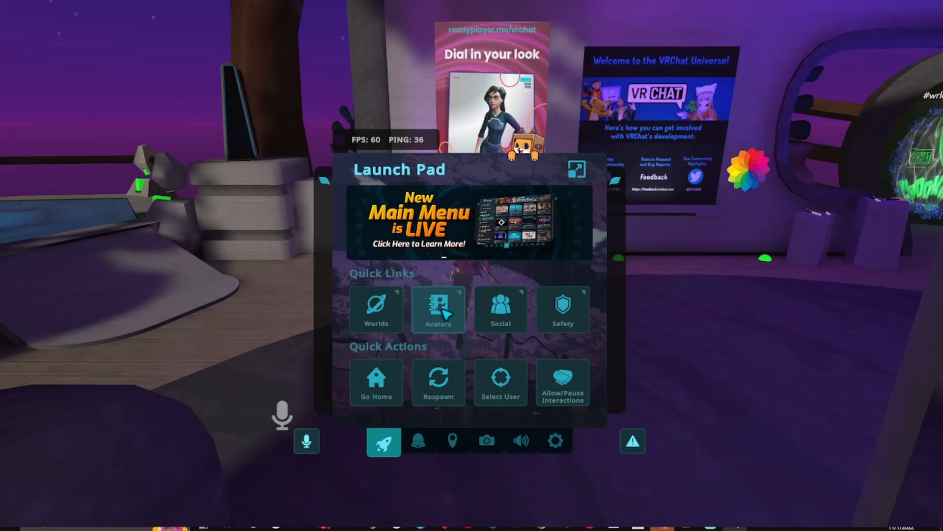
pyautogui.click(437, 310)
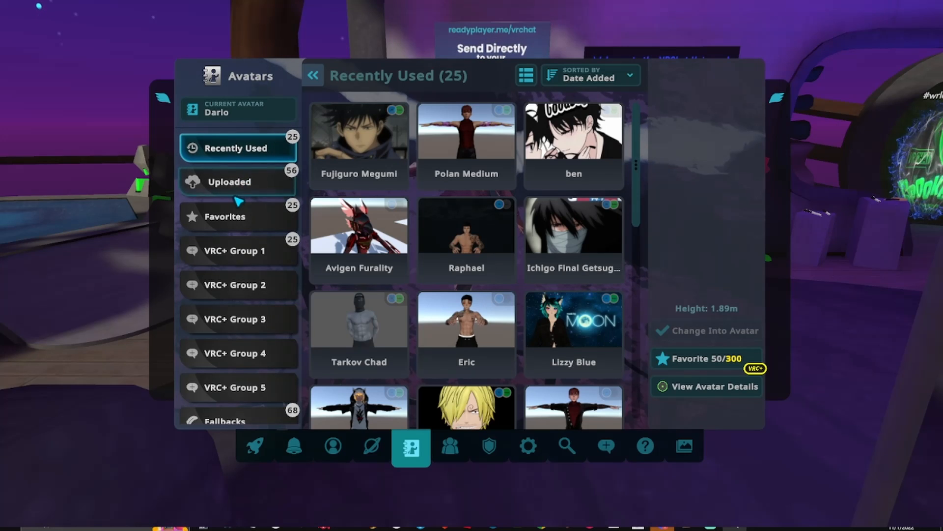
pyautogui.scroll(-3)
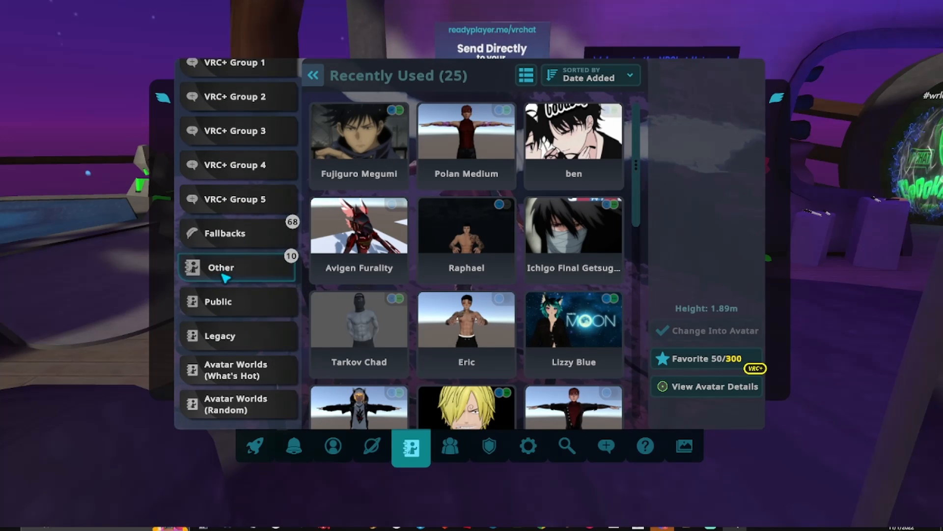
pyautogui.click(237, 267)
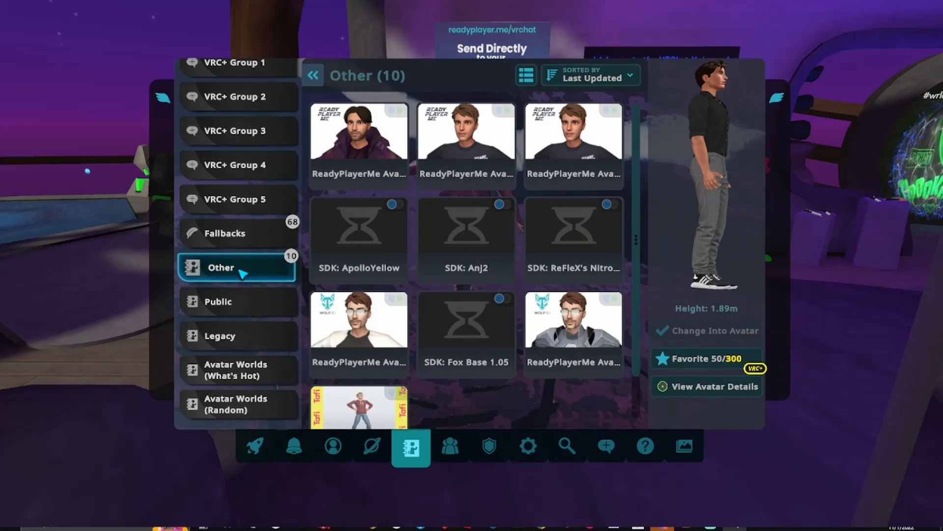
pyautogui.click(359, 132)
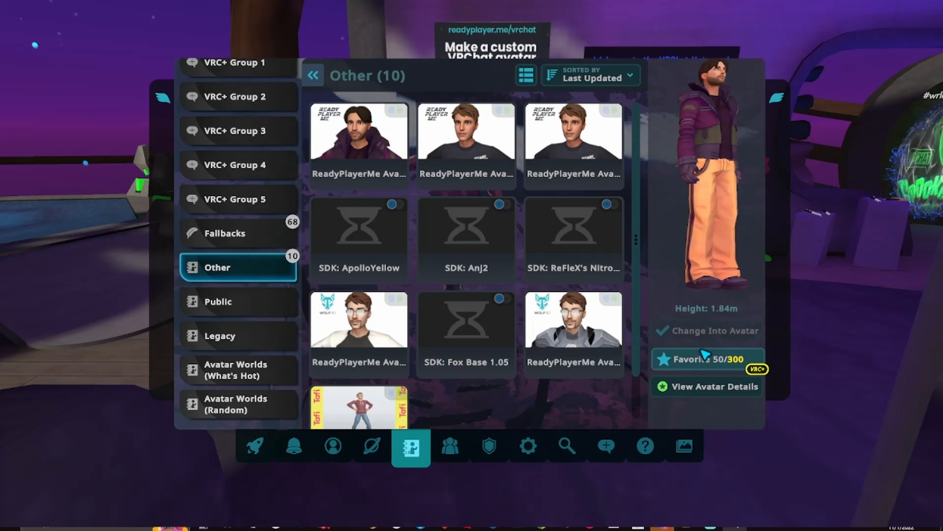
pyautogui.click(707, 330)
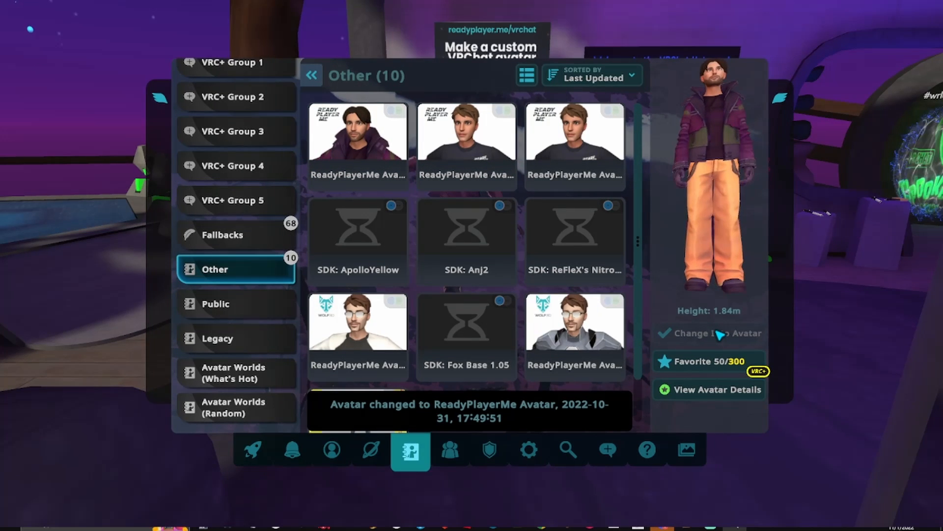
pyautogui.scroll(-3)
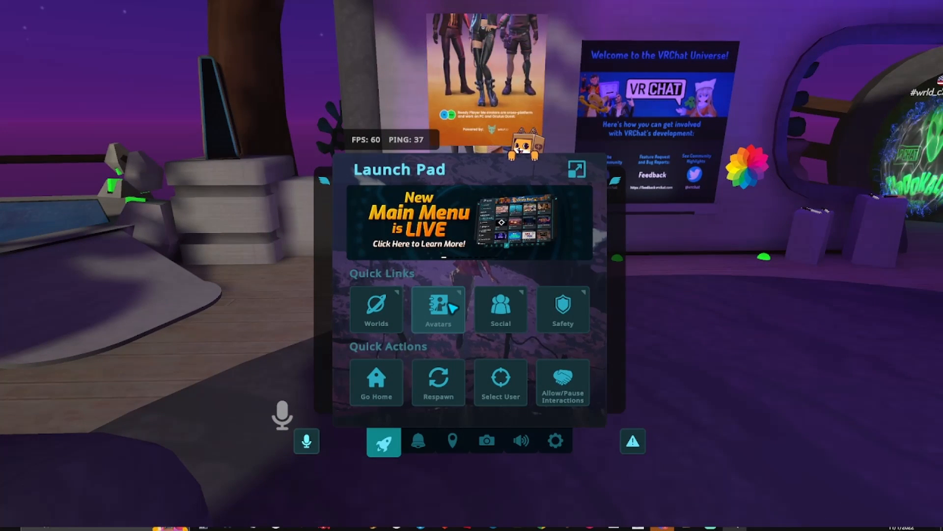
# - Reopen the Other avatar list, preview another ReadyPlayerMe avatar, and check Current Avatar
pyautogui.click(438, 310)
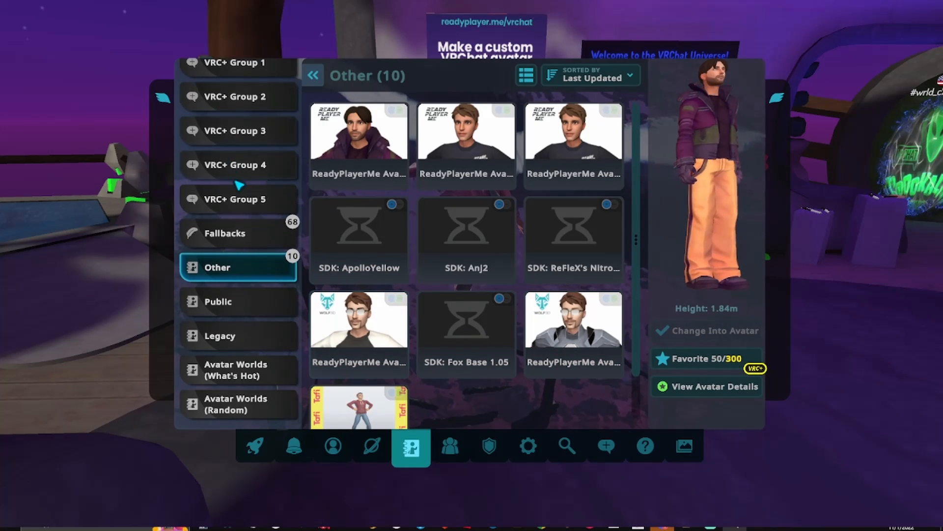
pyautogui.scroll(3)
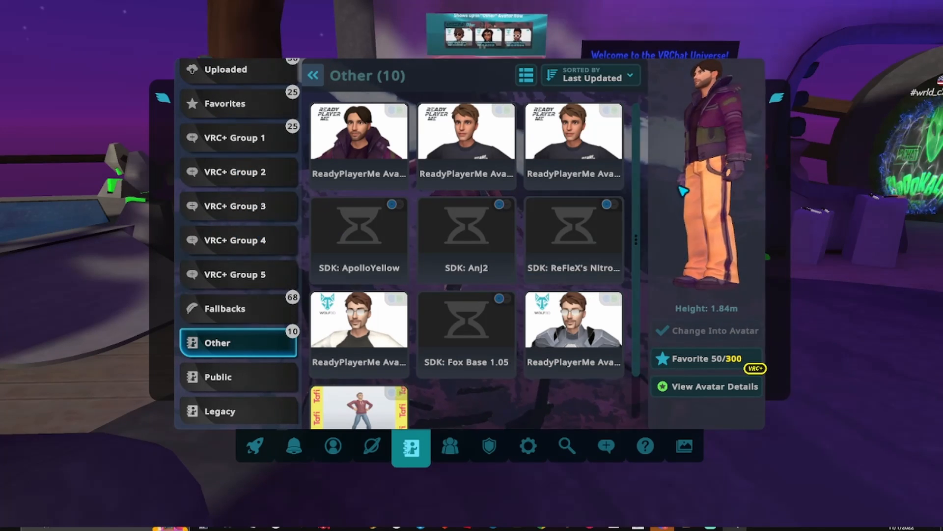
pyautogui.click(466, 318)
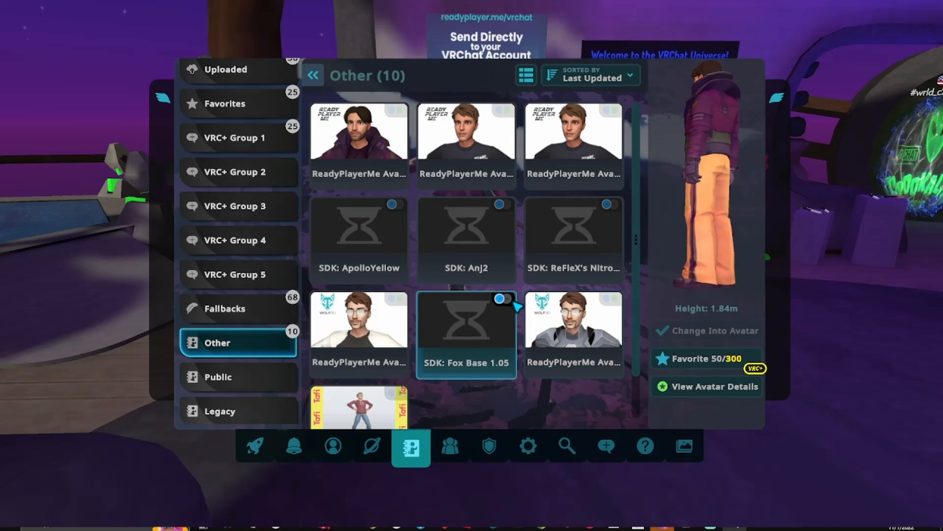
pyautogui.click(359, 132)
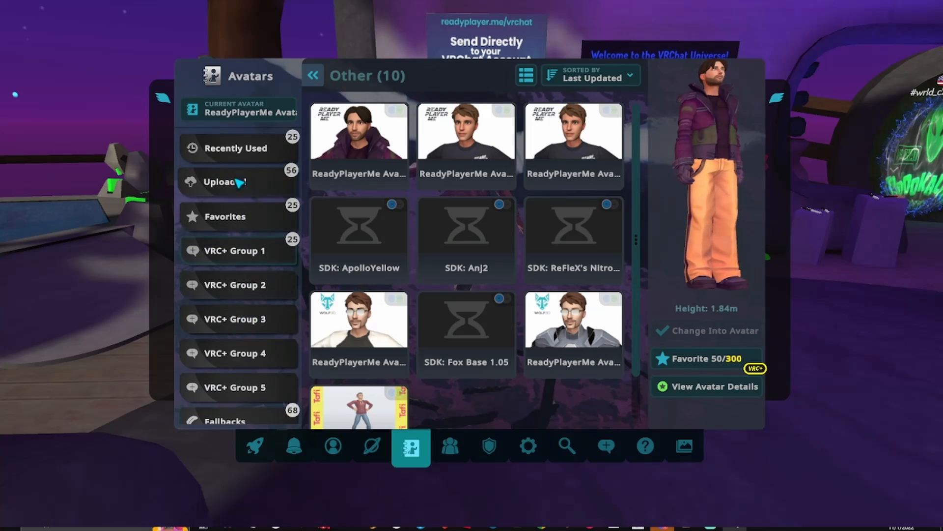
pyautogui.click(572, 132)
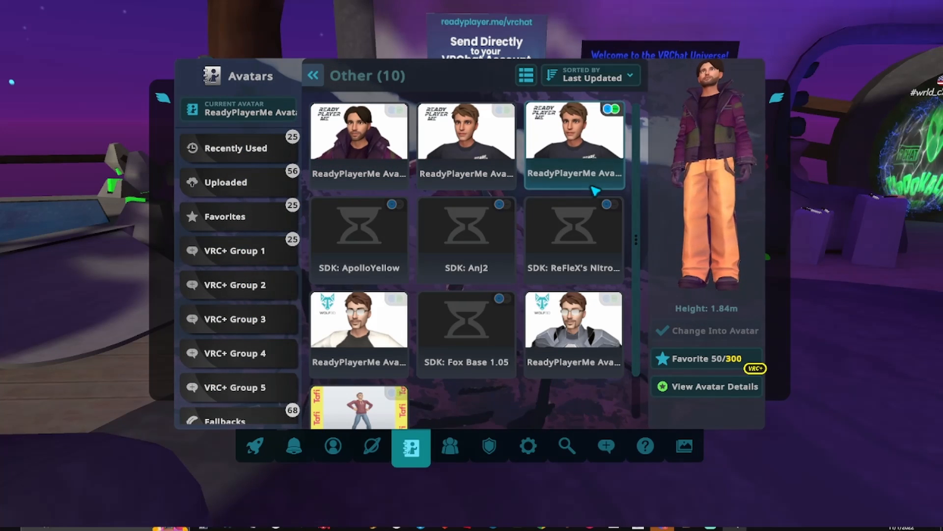